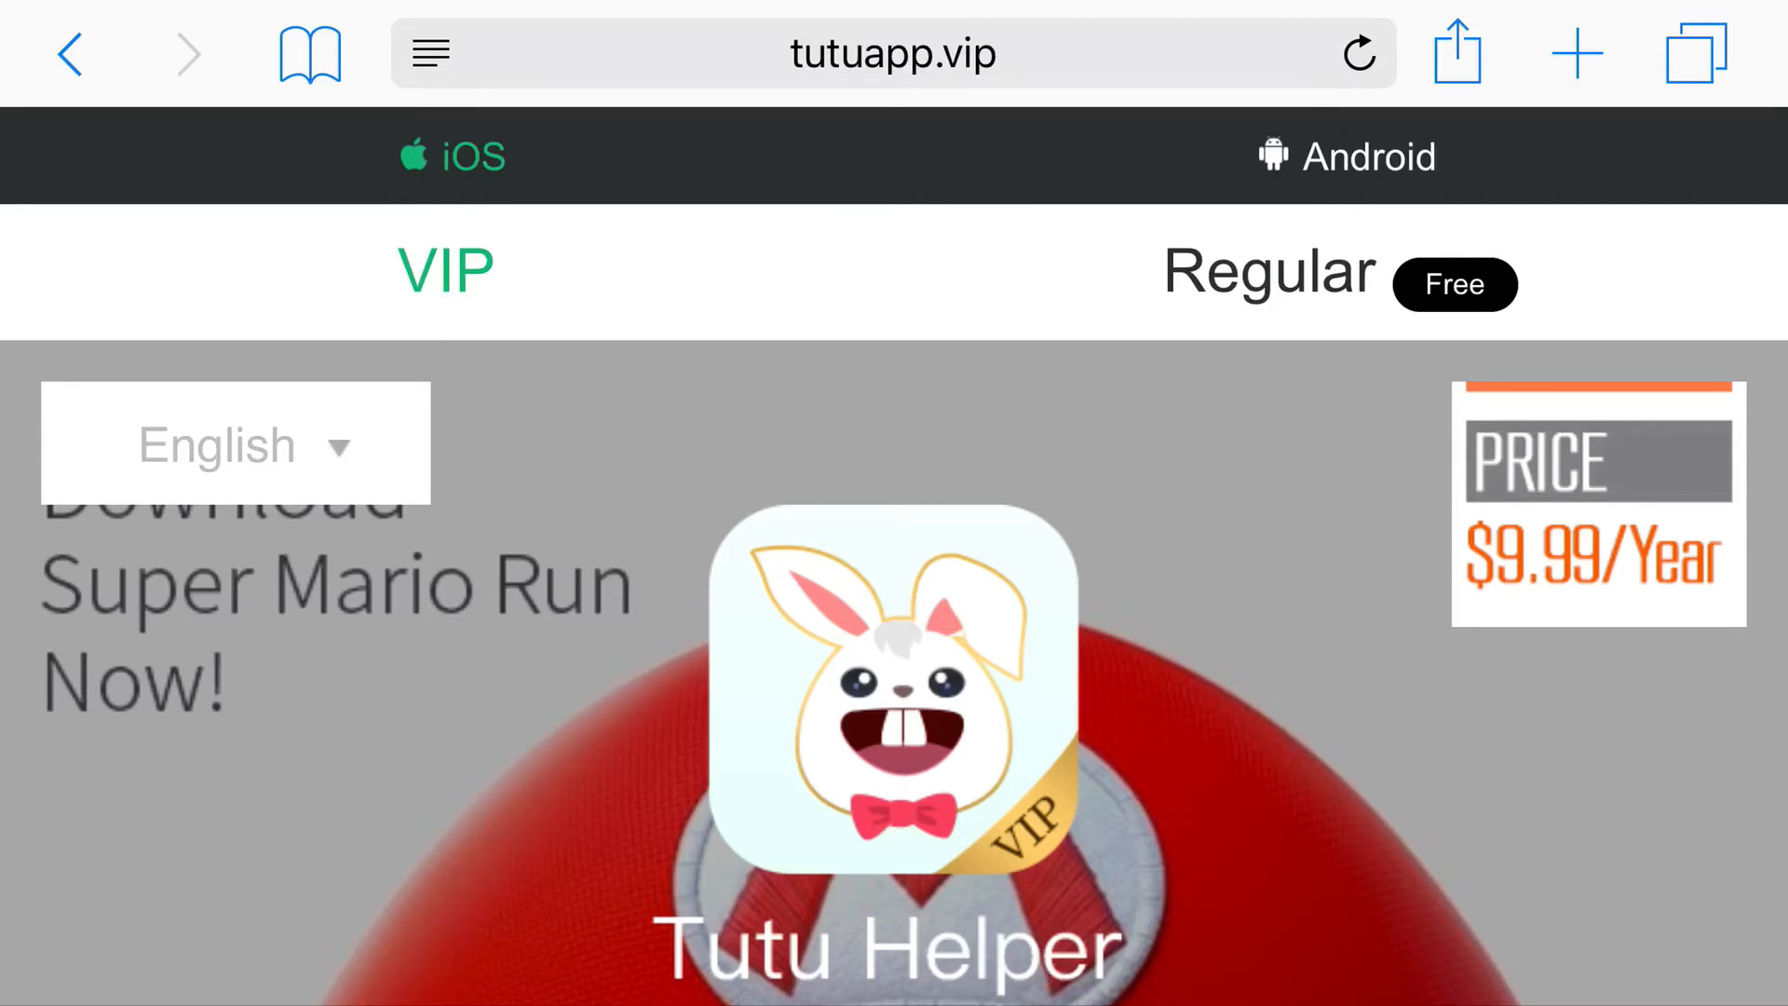
Step: Choose the free Regular version on tutuapp.vip and confirm installing Tutu Helper
{"action": "left_click", "coordinate": [1266, 271]}
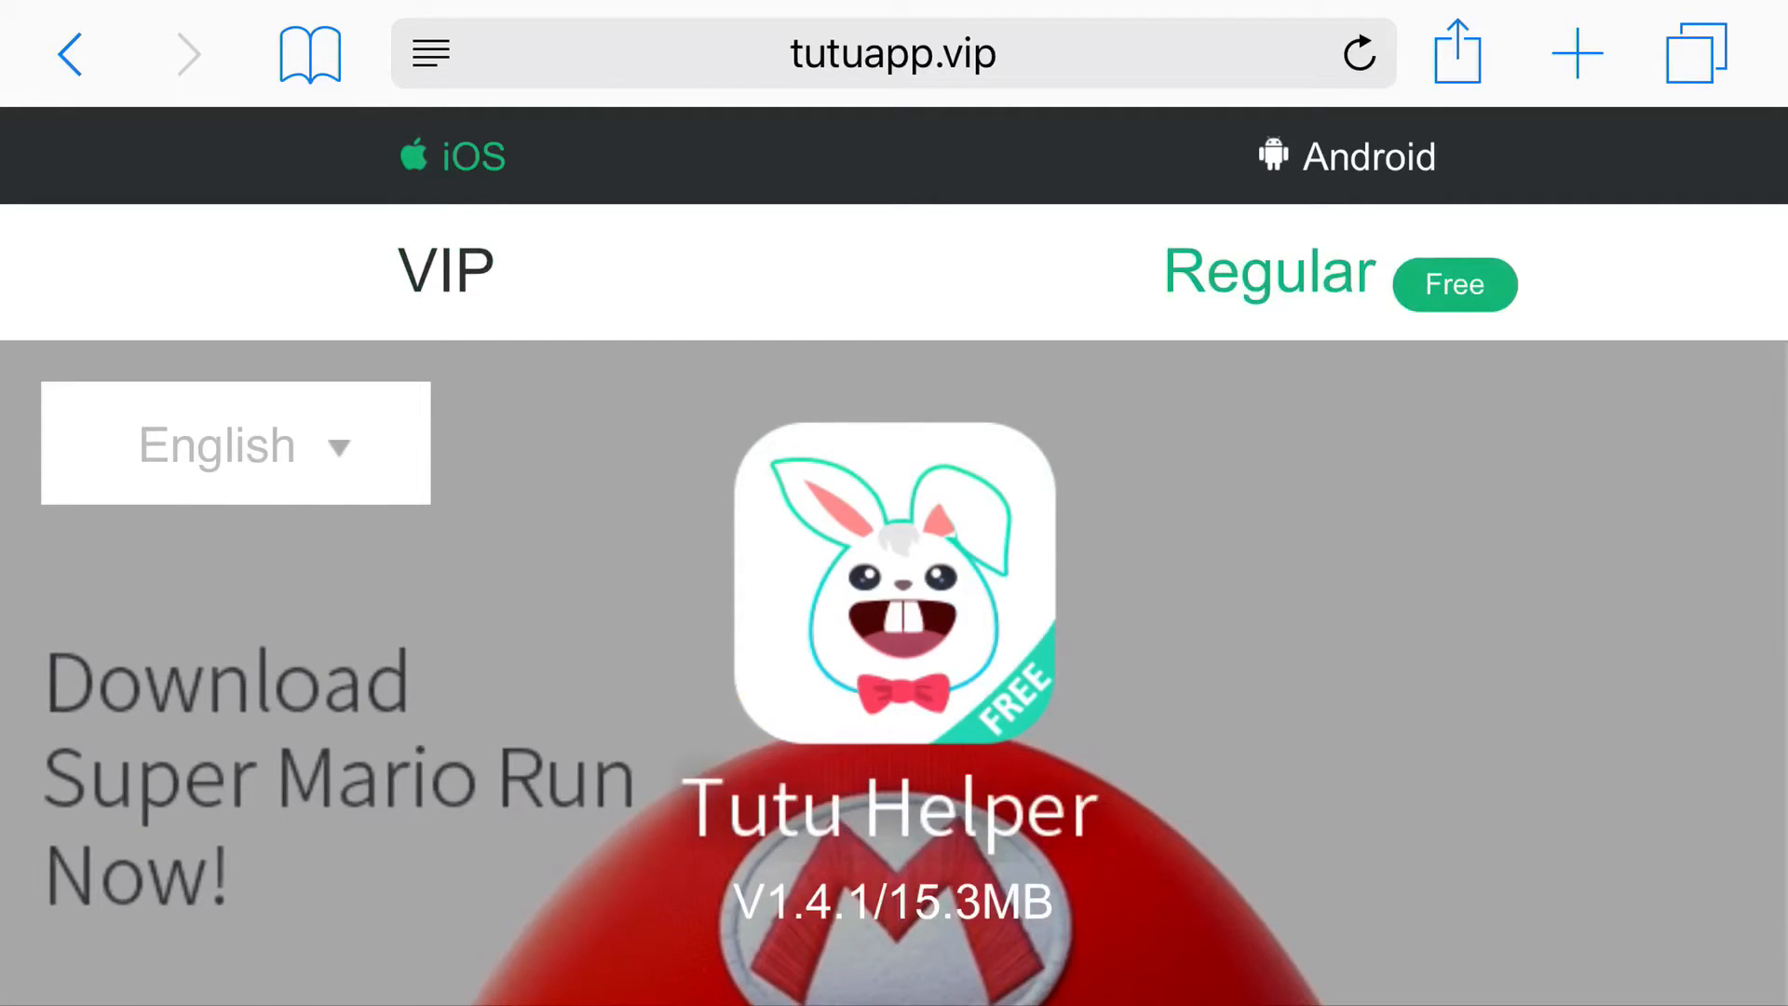
{"action": "scroll", "scroll_direction": "down", "scroll_amount": 3}
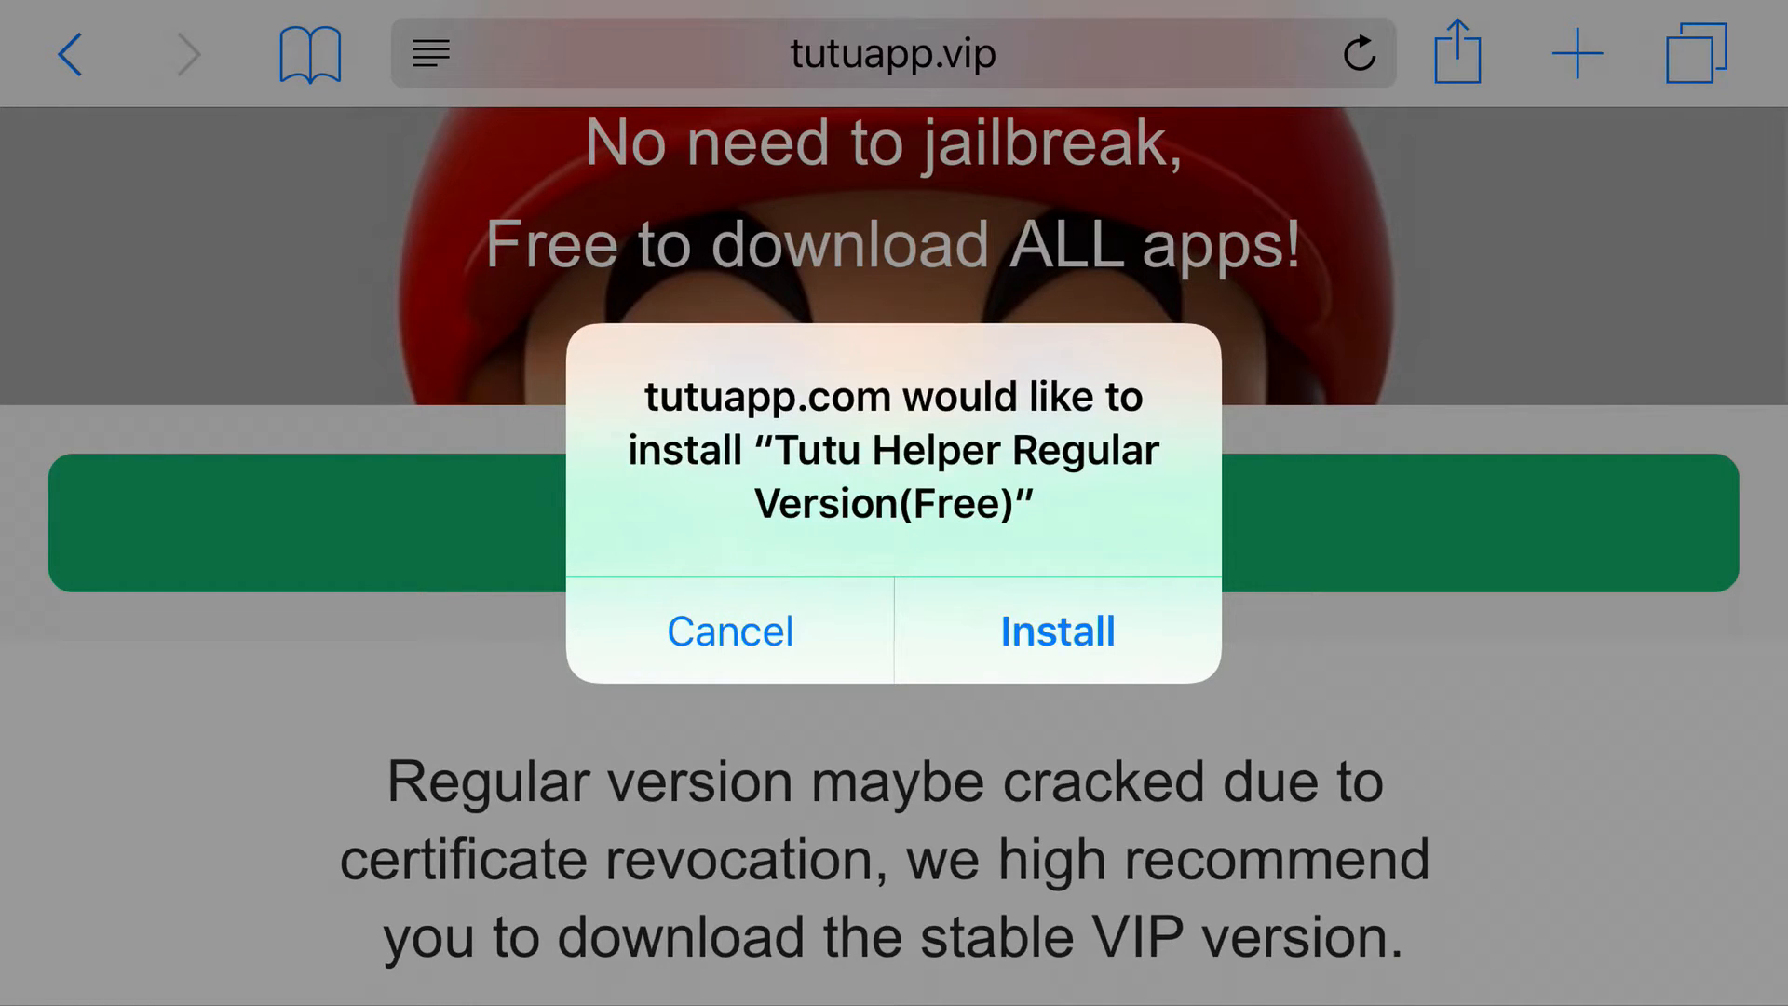
{"action": "left_click", "coordinate": [728, 632]}
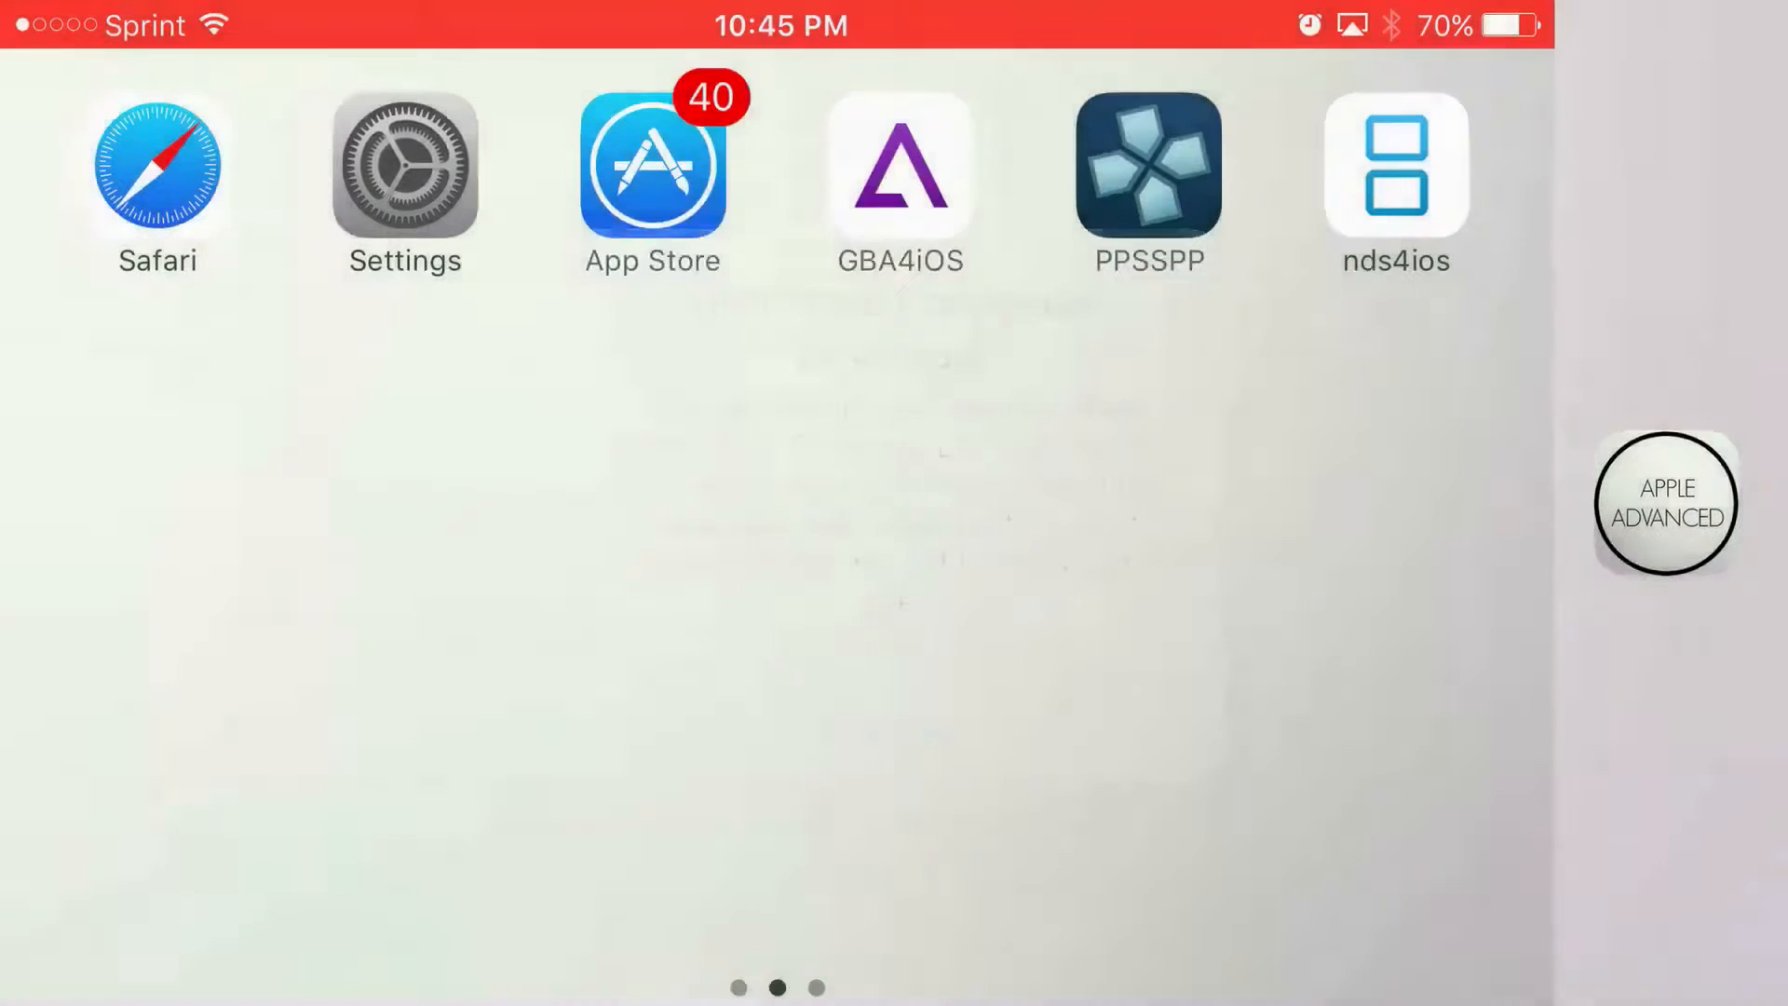
Step: Check the China General Technology profile is verified in Profiles & Device Management, then go home
{"action": "left_click", "coordinate": [404, 166]}
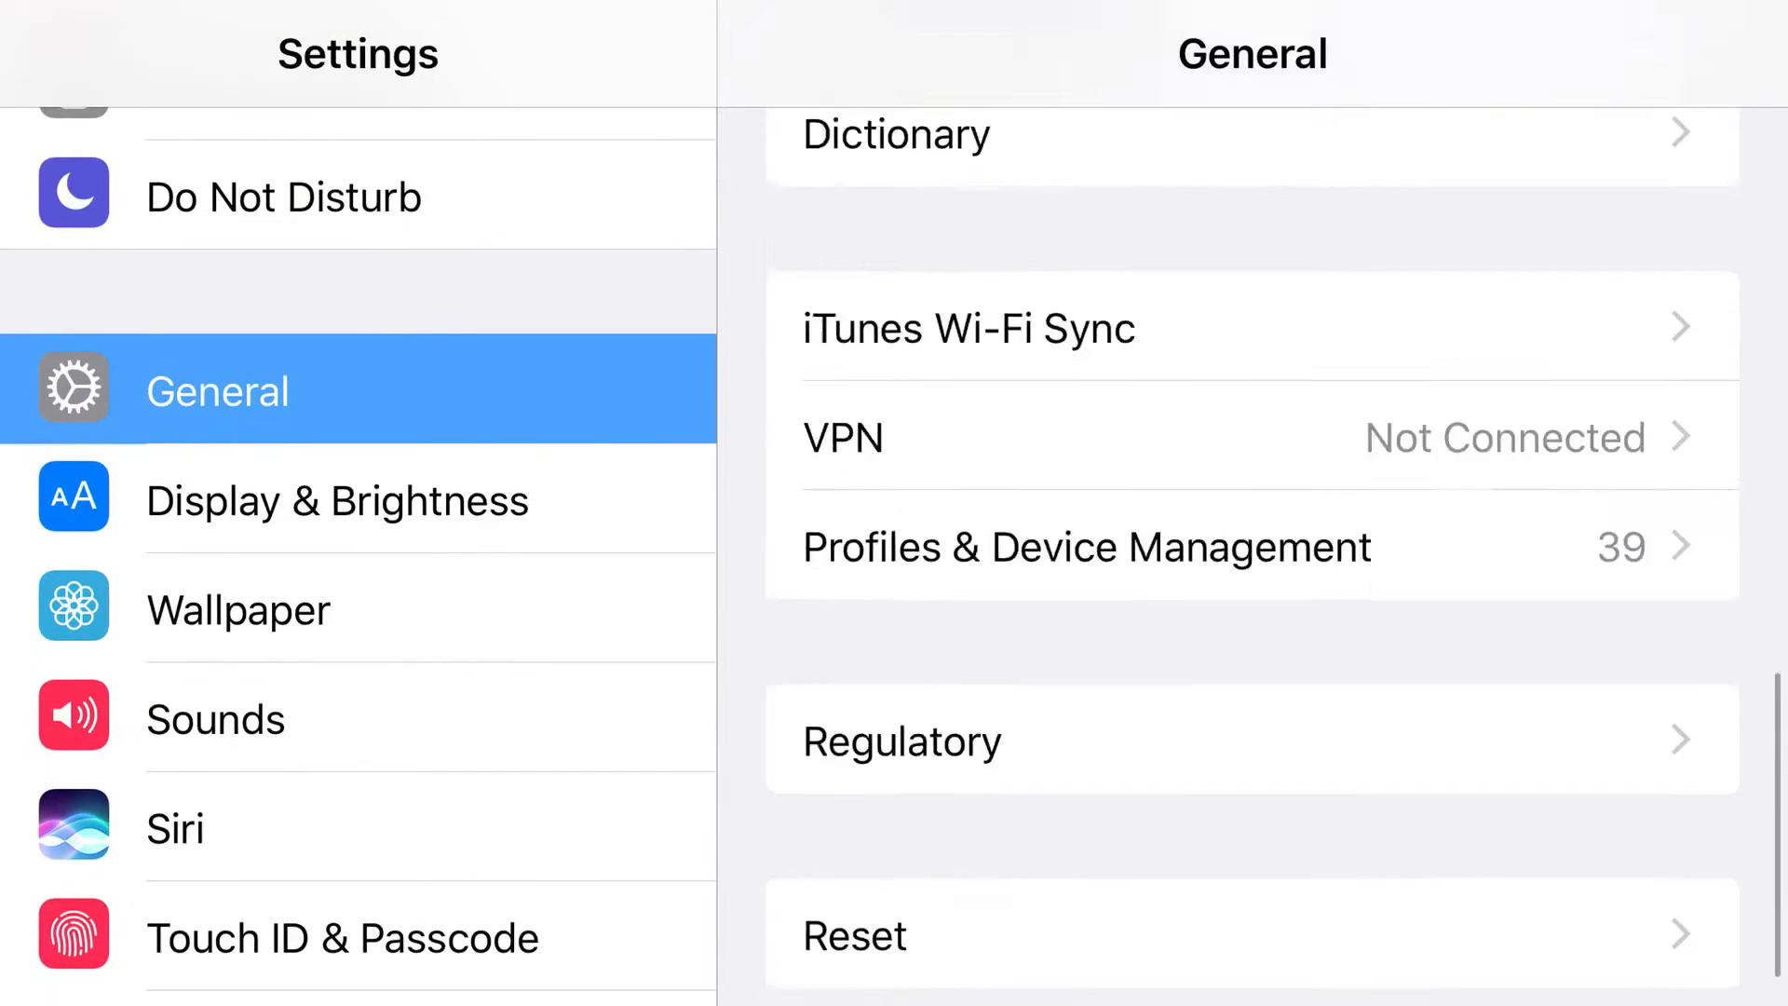
{"action": "left_click", "coordinate": [1086, 546]}
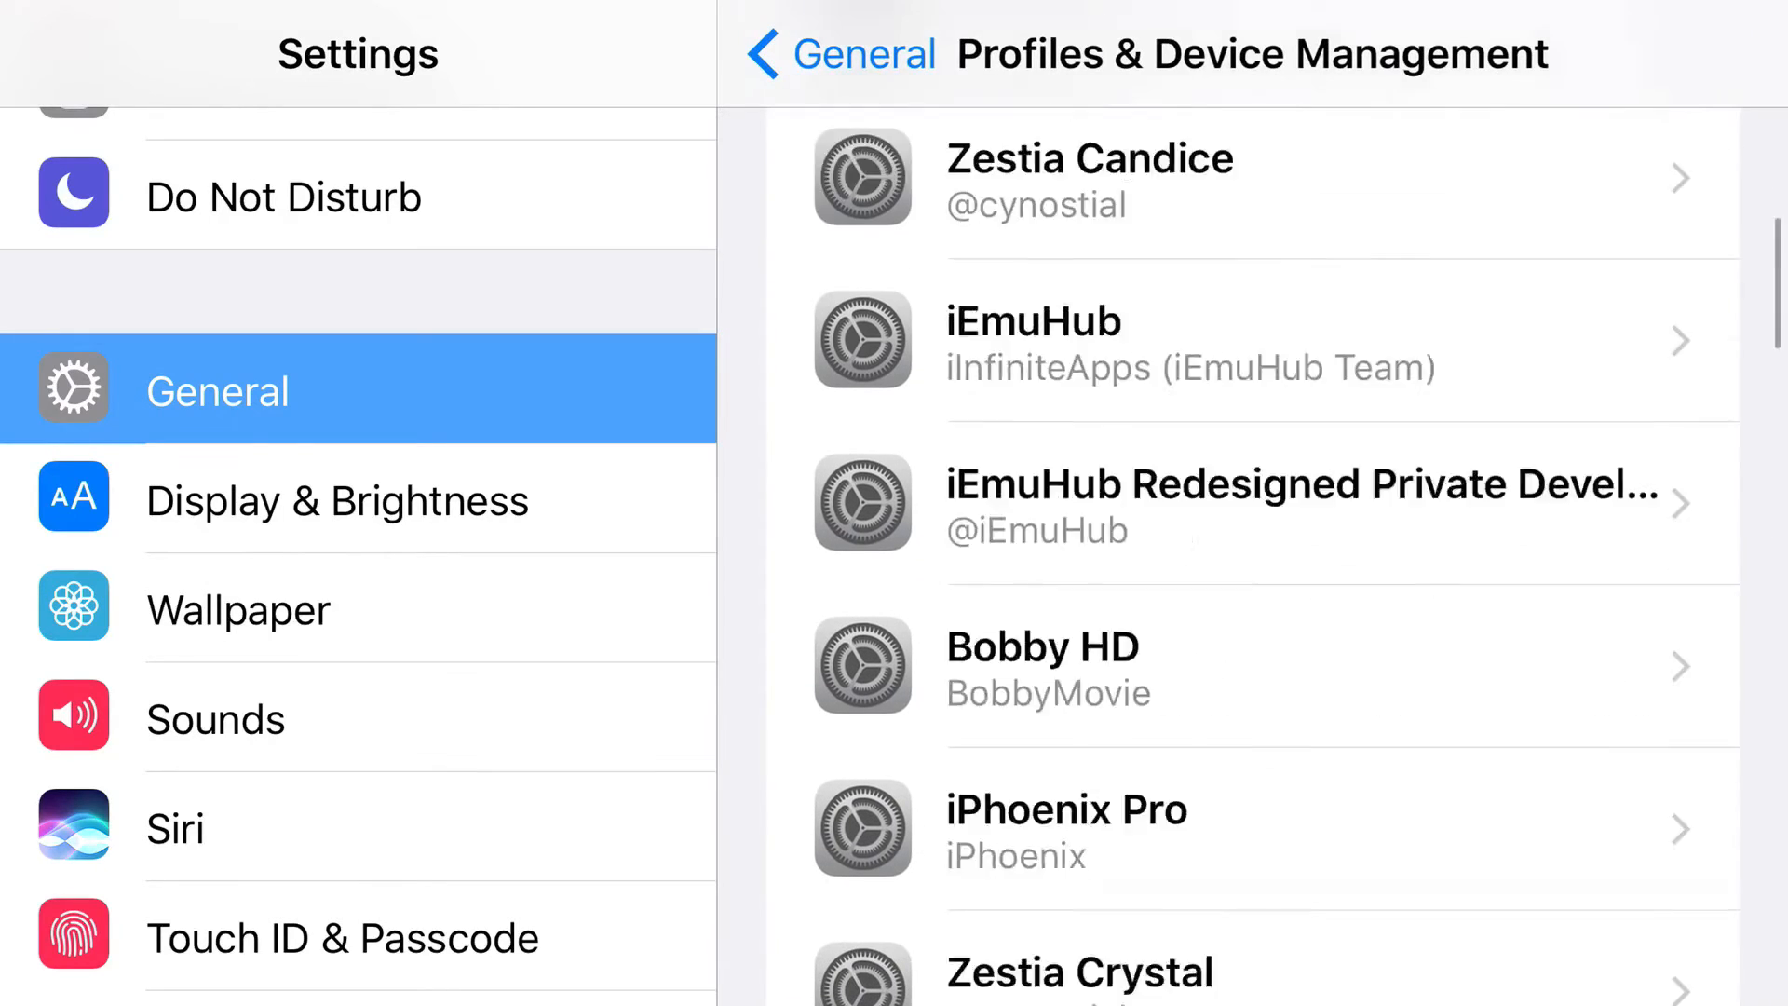
{"action": "scroll", "scroll_direction": "down", "scroll_amount": 3}
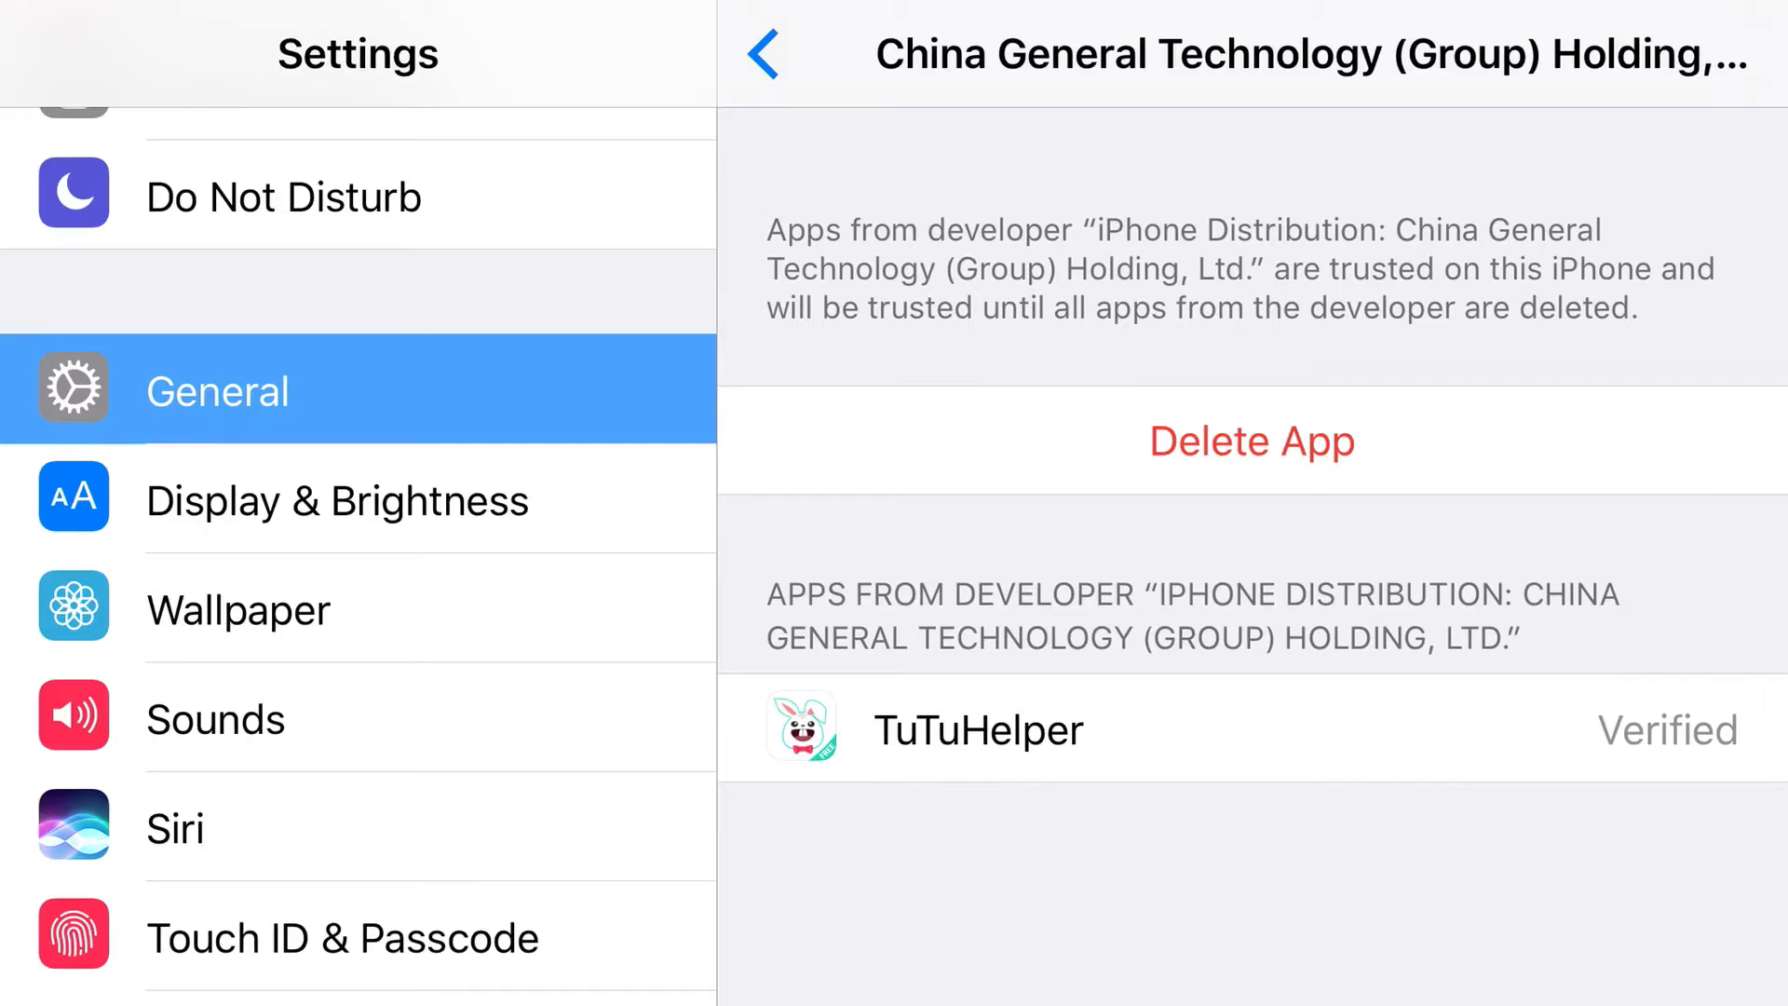
{"action": "key", "text": "home"}
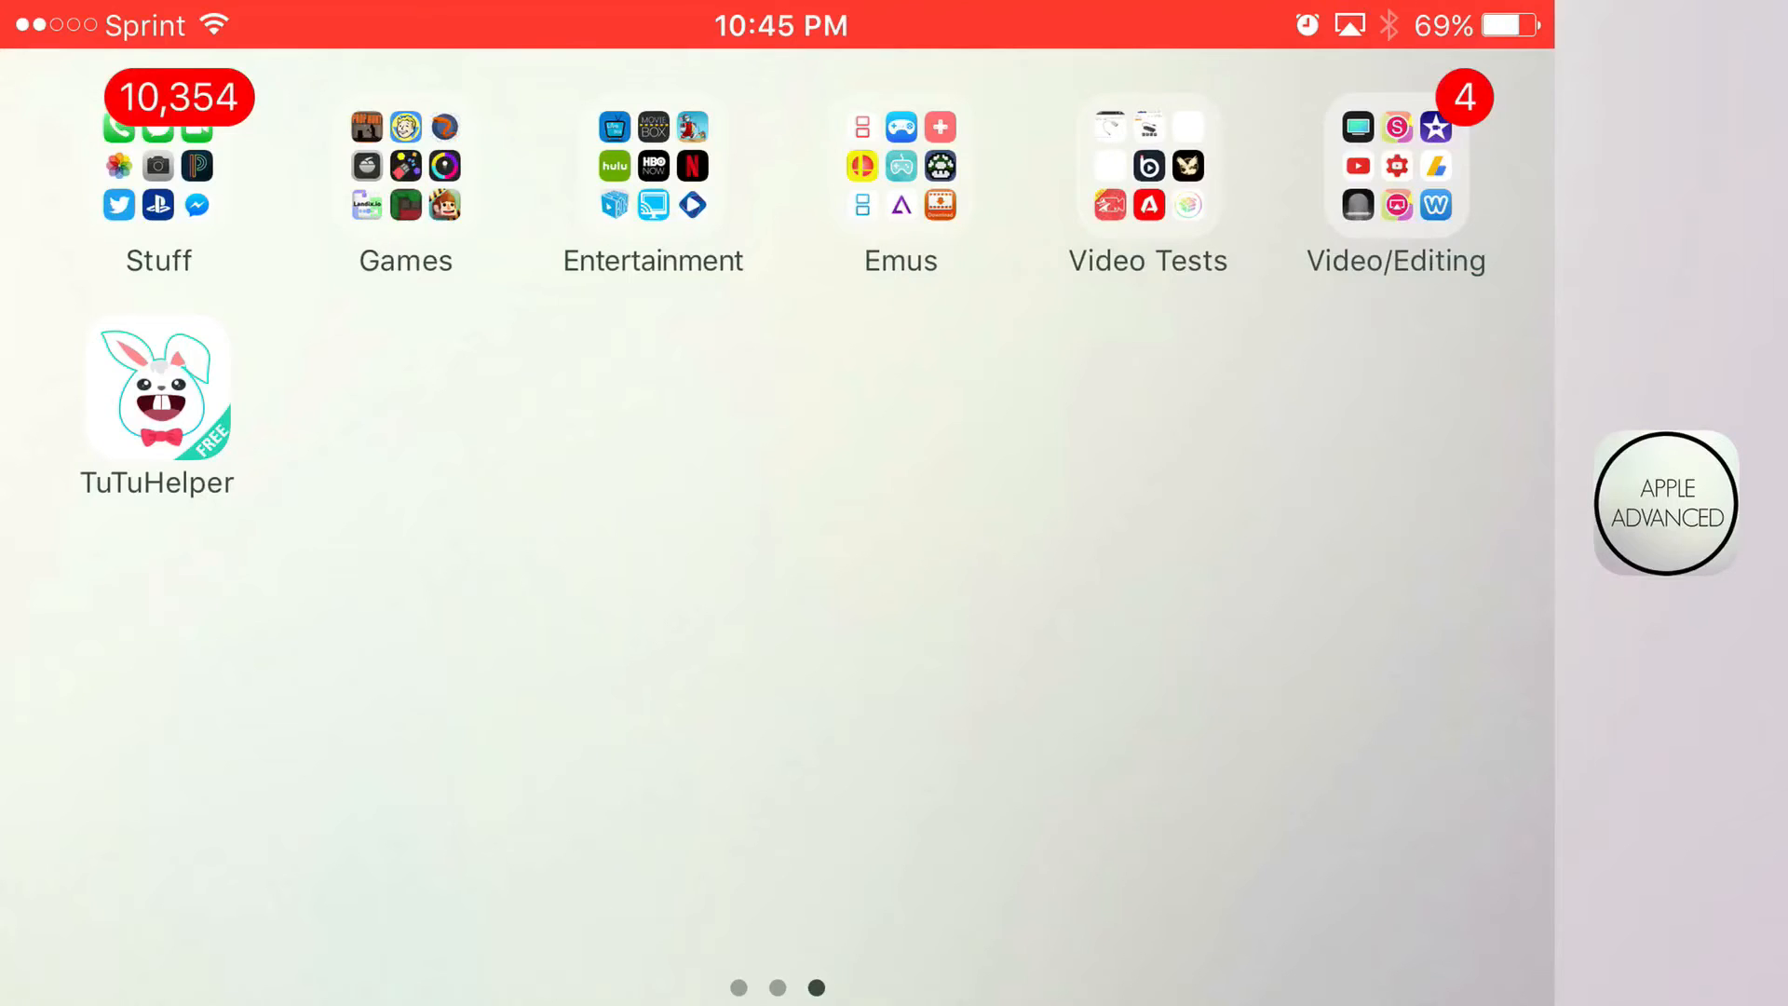
Step: Launch TuTuHelper and re-run the ppsspp search from recent history
{"action": "left_click", "coordinate": [156, 385]}
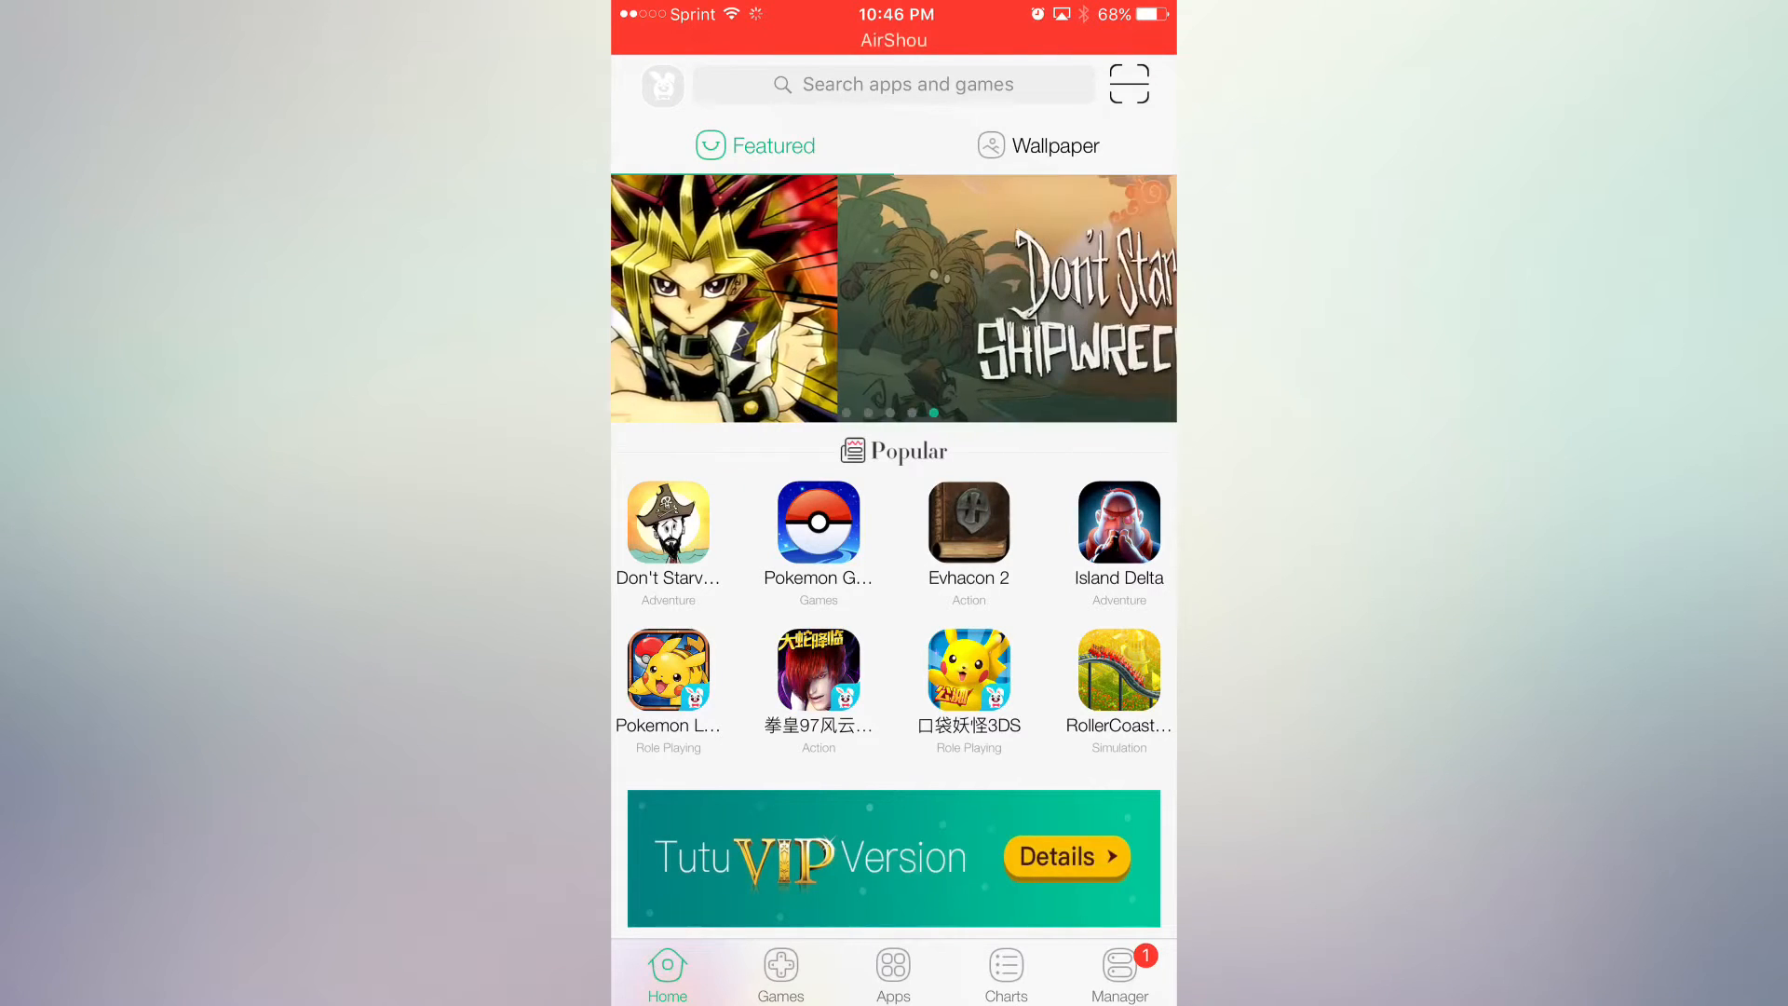
{"action": "left_click", "coordinate": [892, 84]}
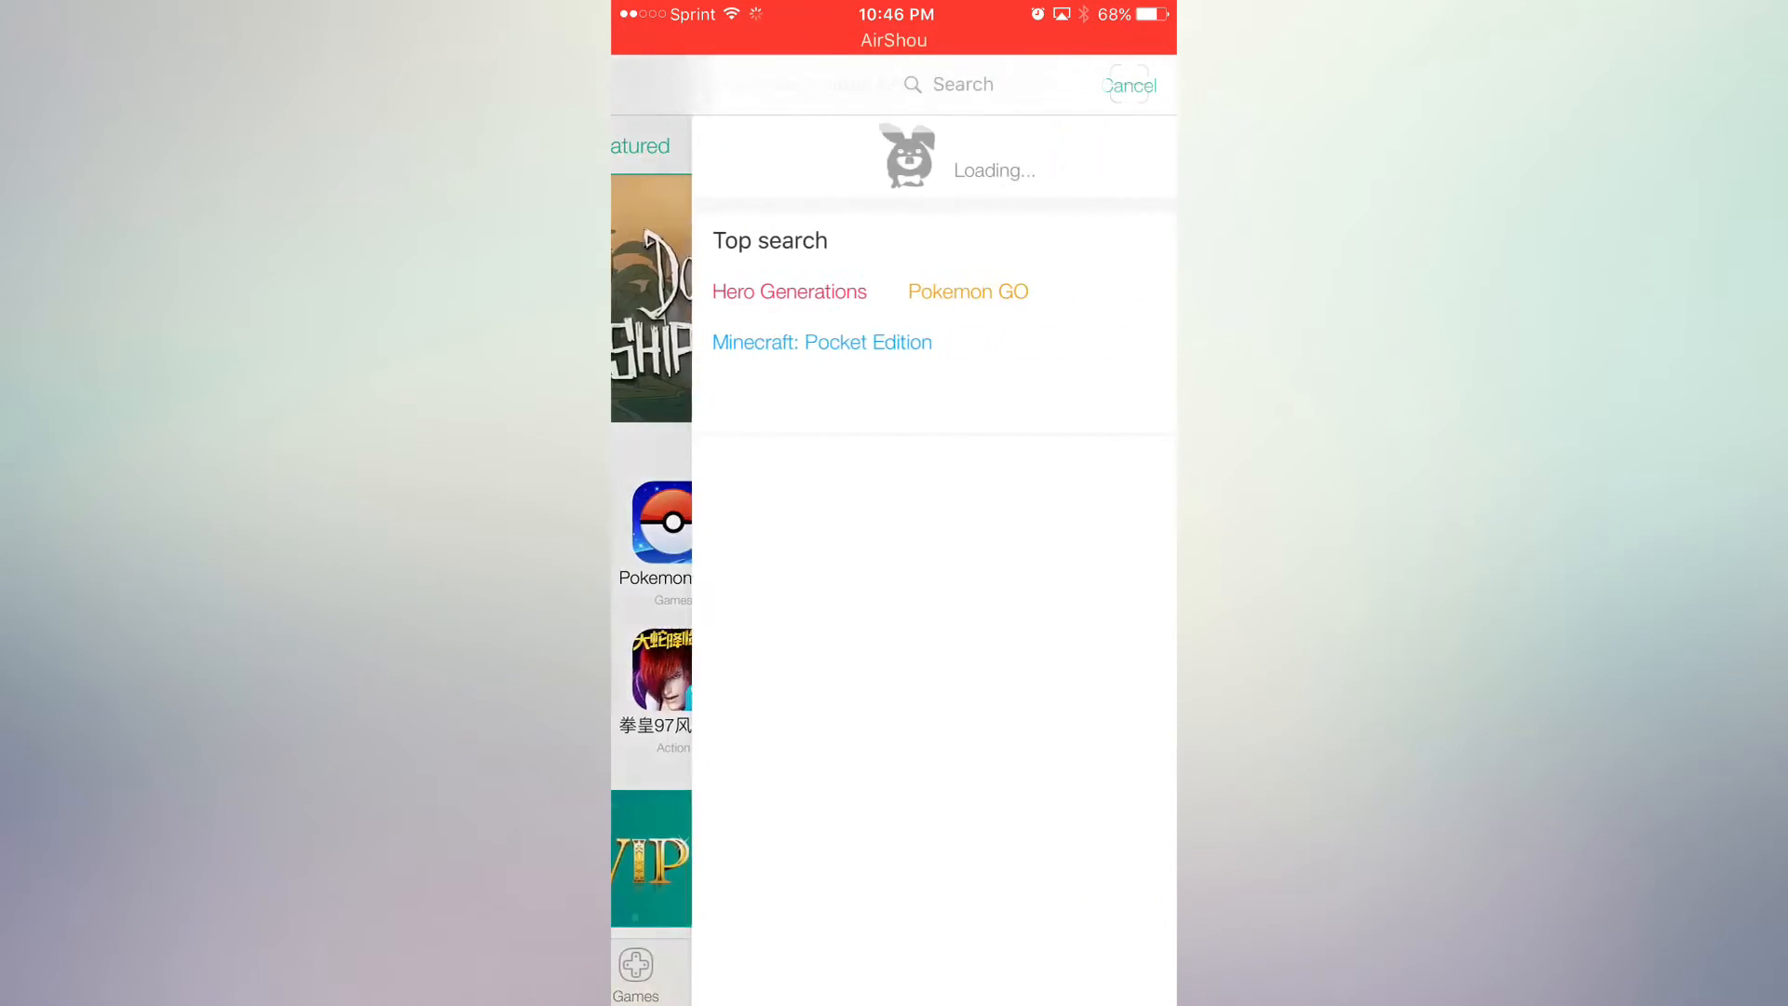
{"action": "left_click", "coordinate": [898, 84]}
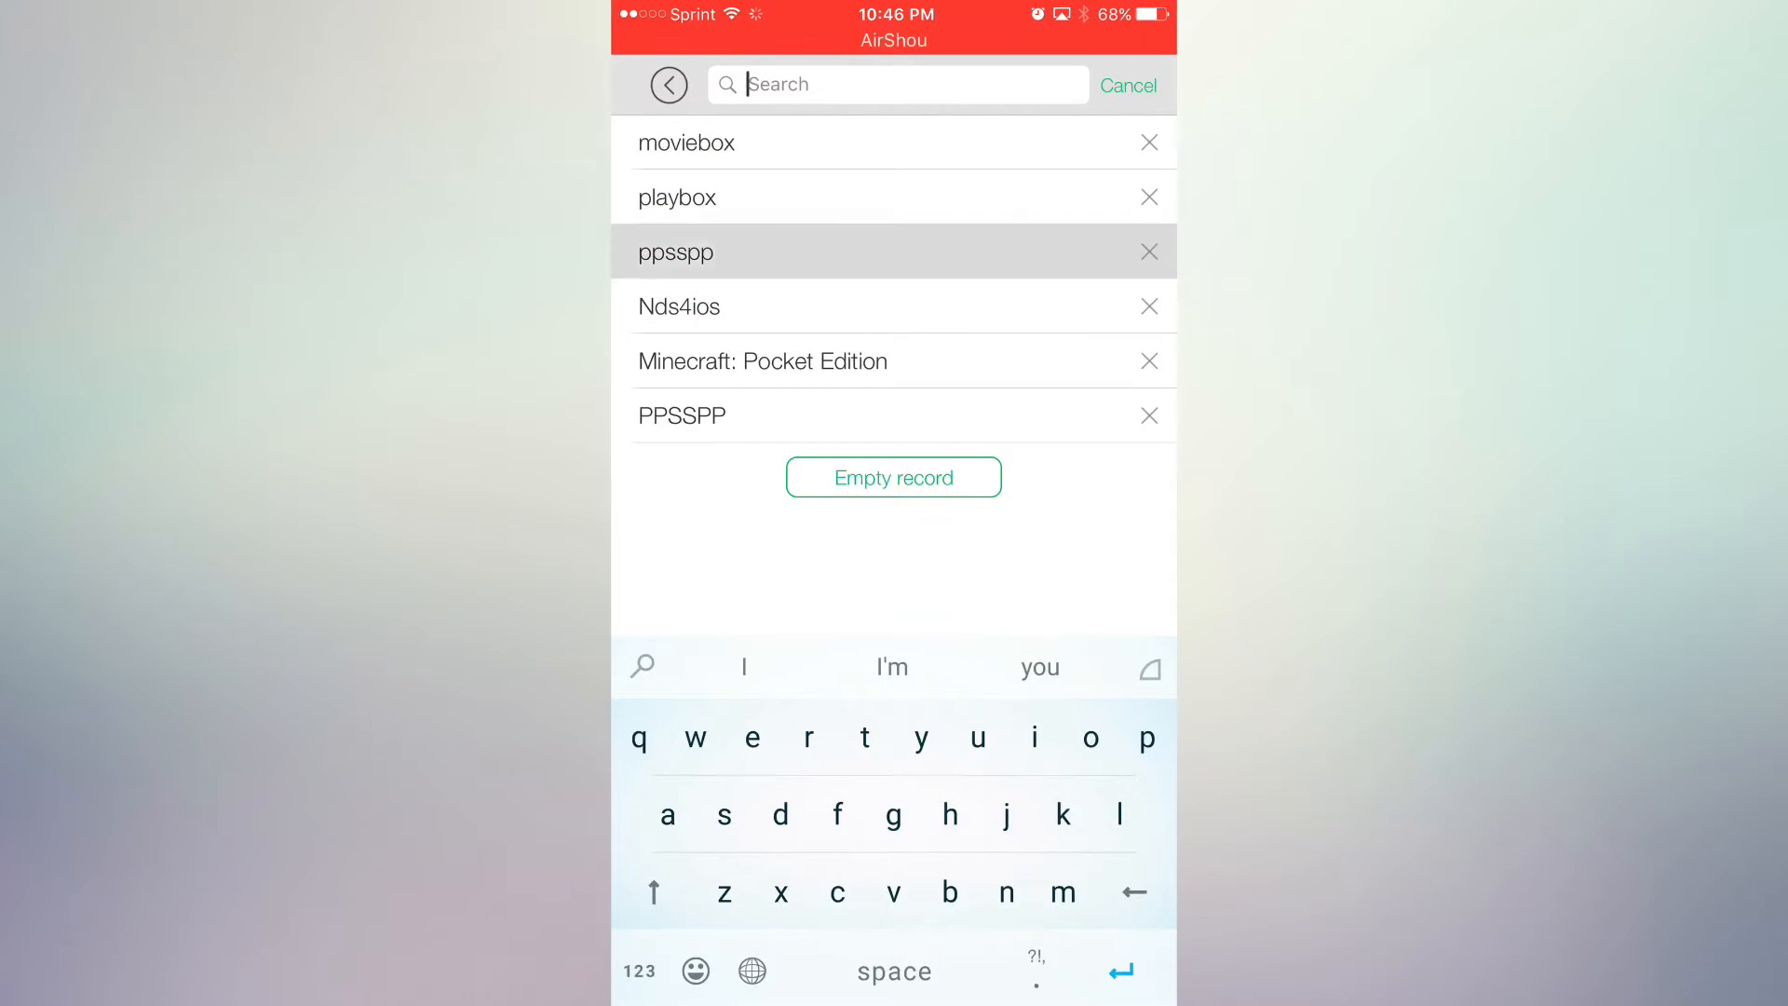
{"action": "left_click", "coordinate": [676, 252]}
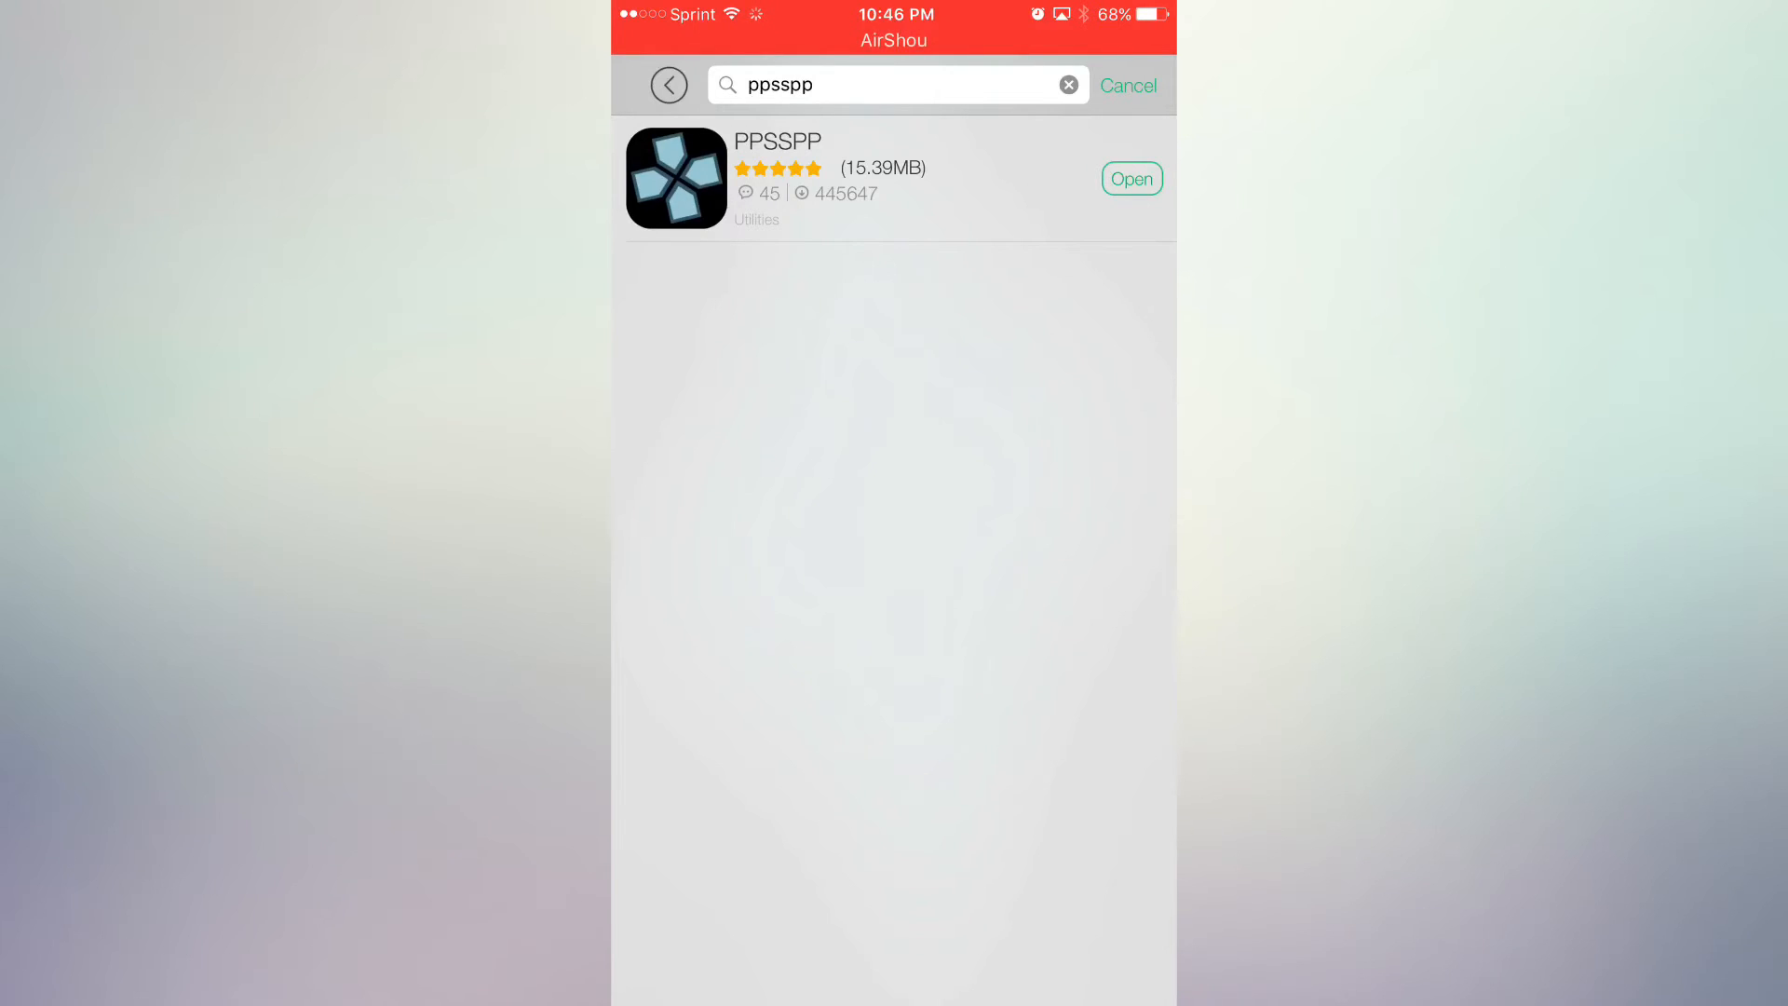
Step: Clear the search and look up 'nds' to find Nds4ios in the catalogue
{"action": "left_click", "coordinate": [1067, 83]}
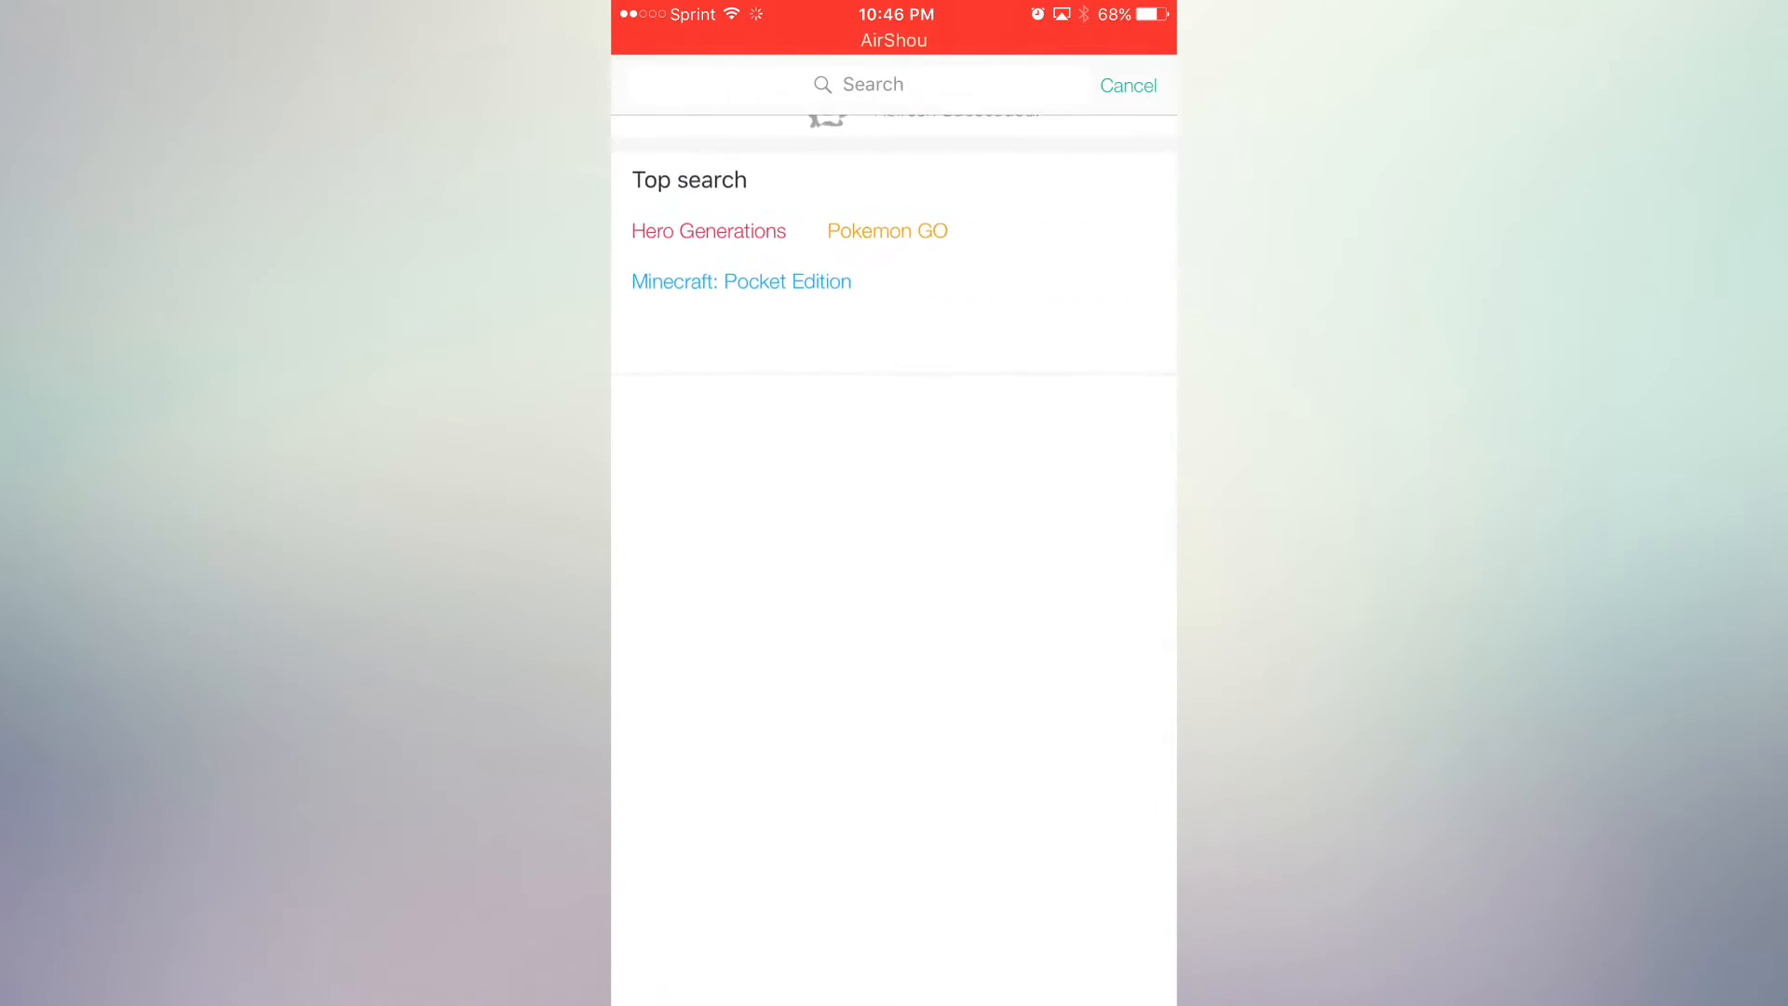
{"action": "type", "text": "nds"}
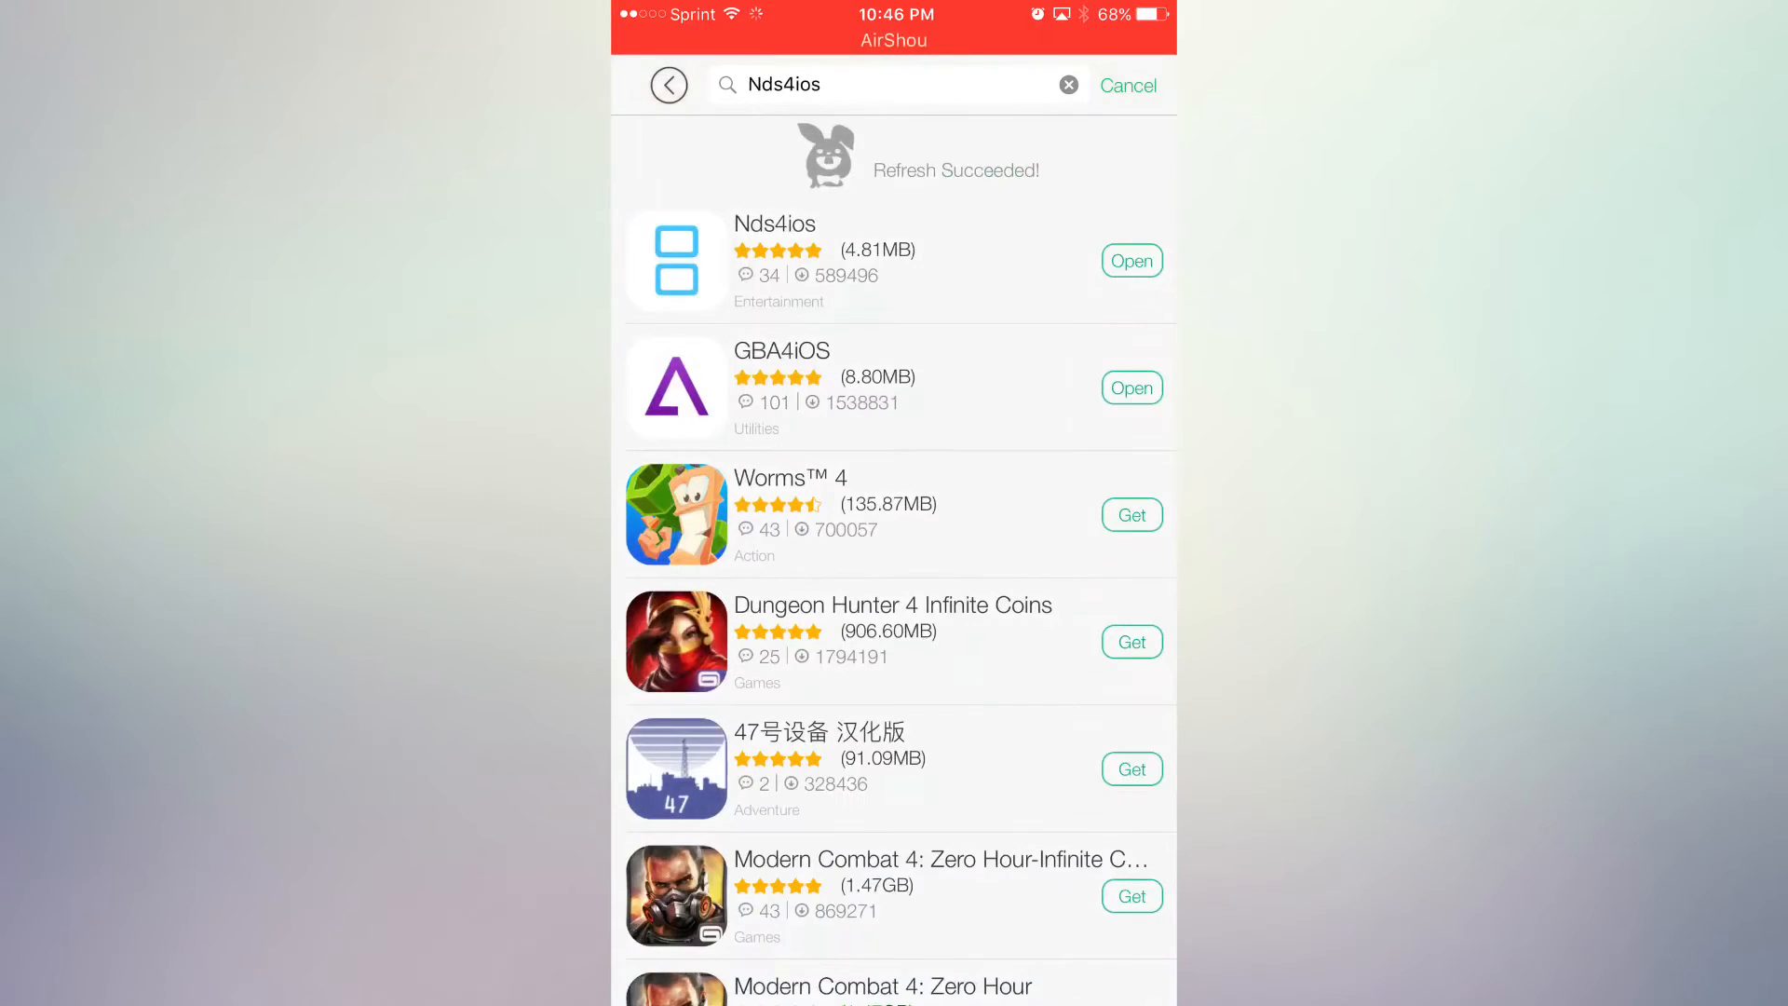
{"action": "scroll", "scroll_direction": "up", "scroll_amount": 3}
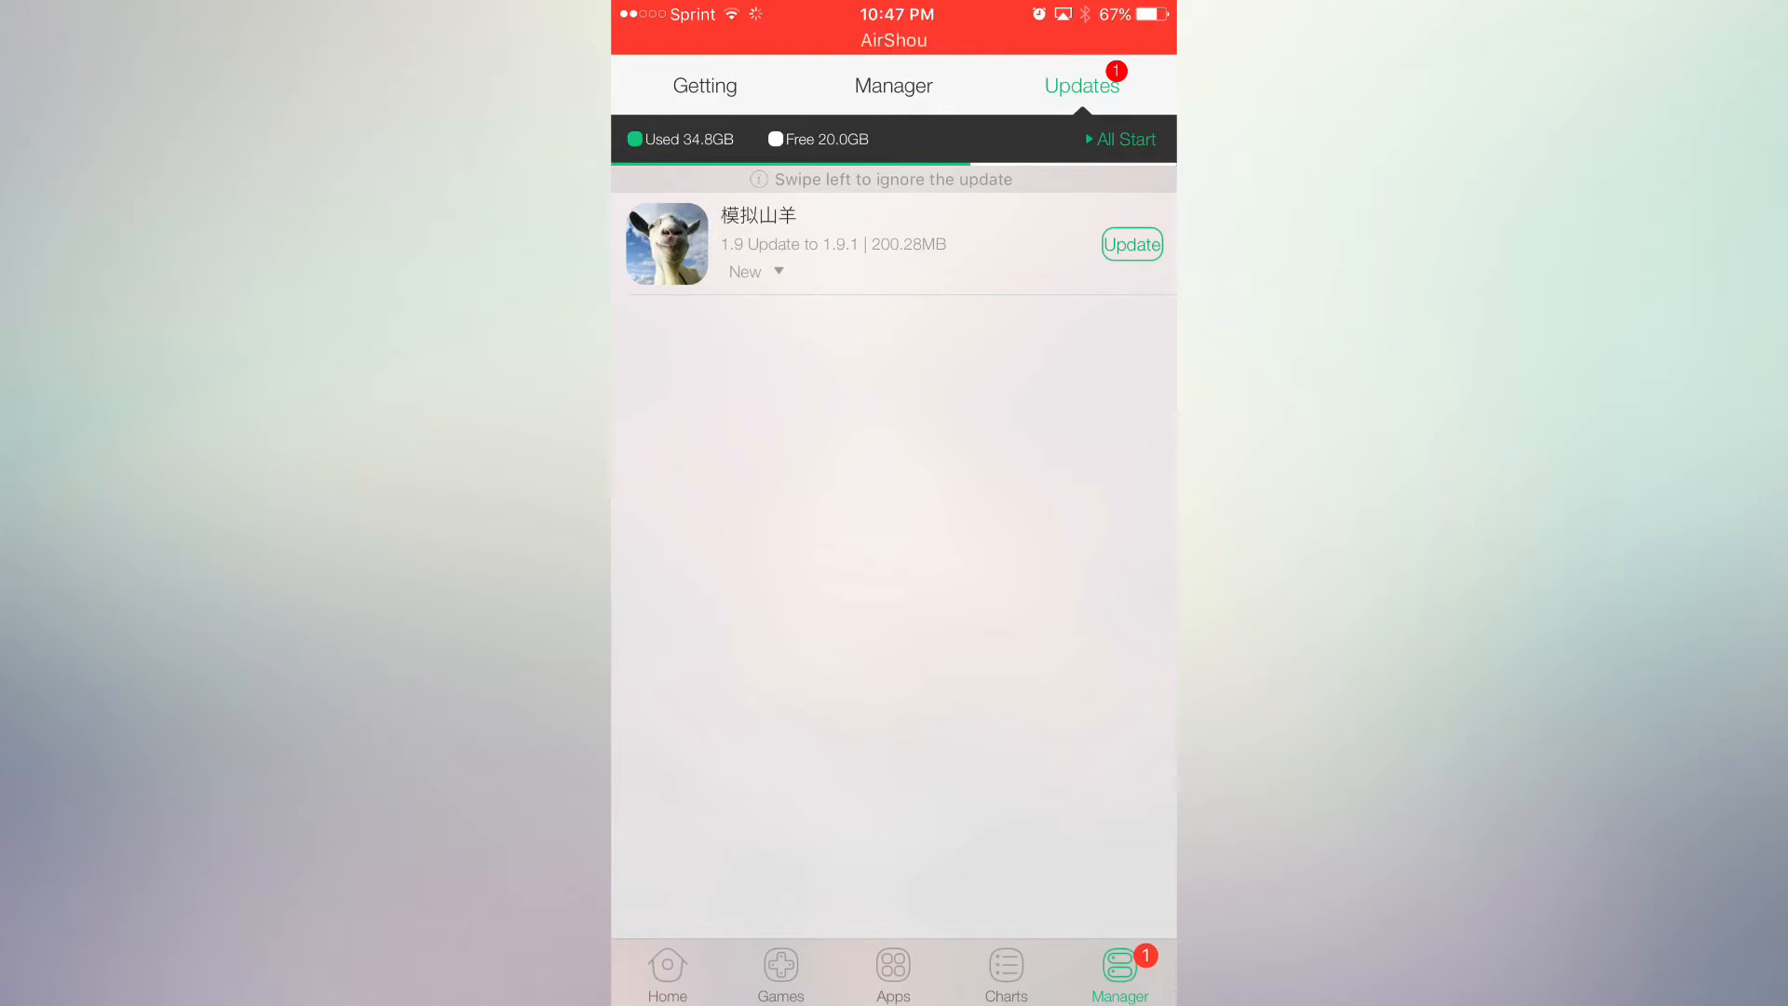
Step: Resume the paused Minecraft: Pocket Edition download in the Getting list
{"action": "left_click", "coordinate": [704, 85]}
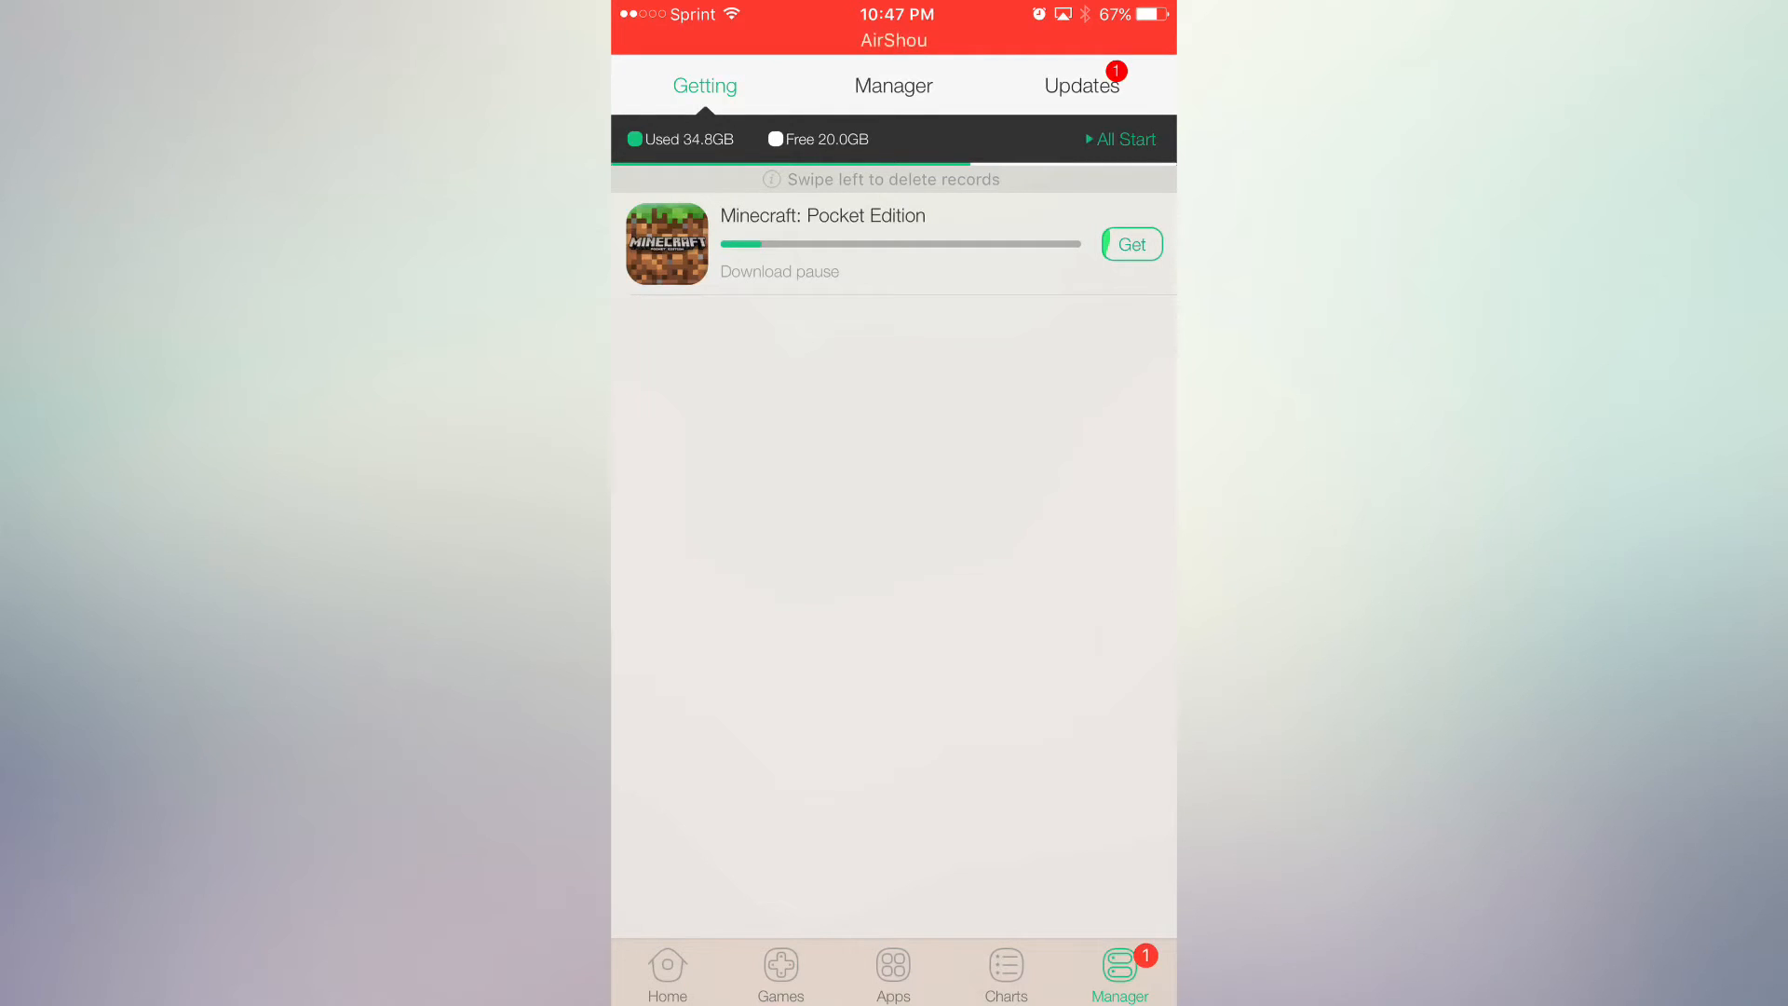
{"action": "left_click", "coordinate": [1131, 244]}
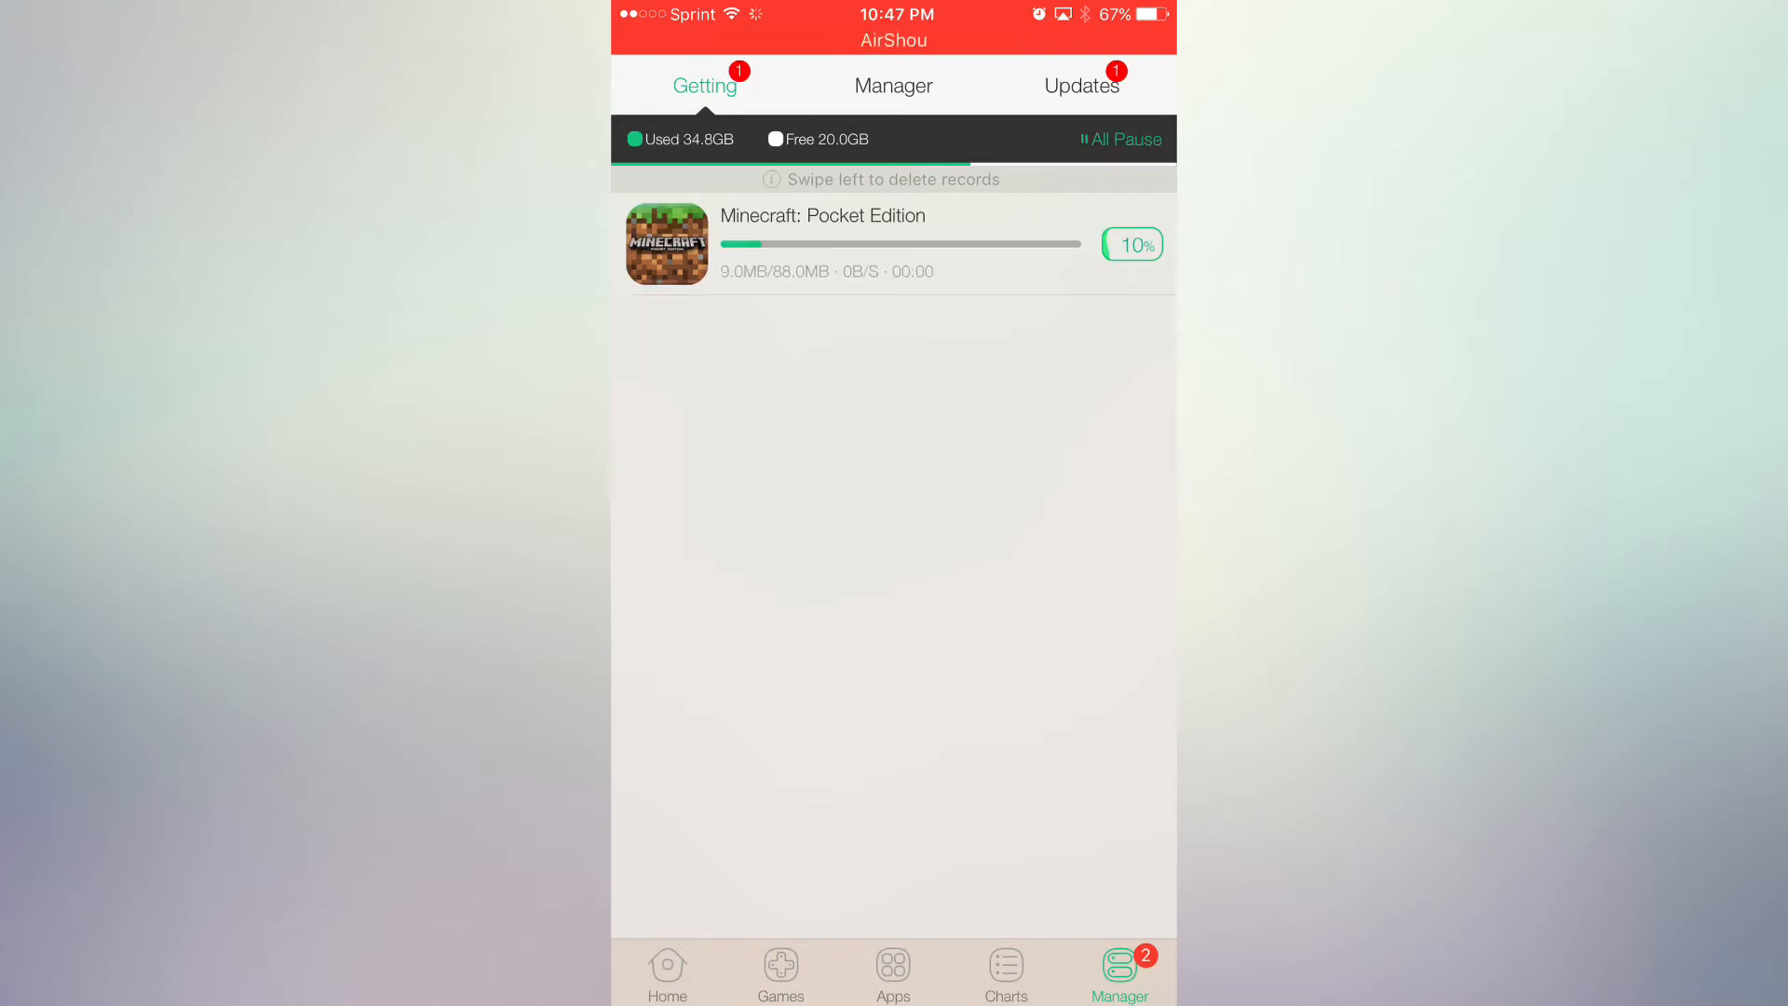
{"action": "left_click", "coordinate": [1130, 244]}
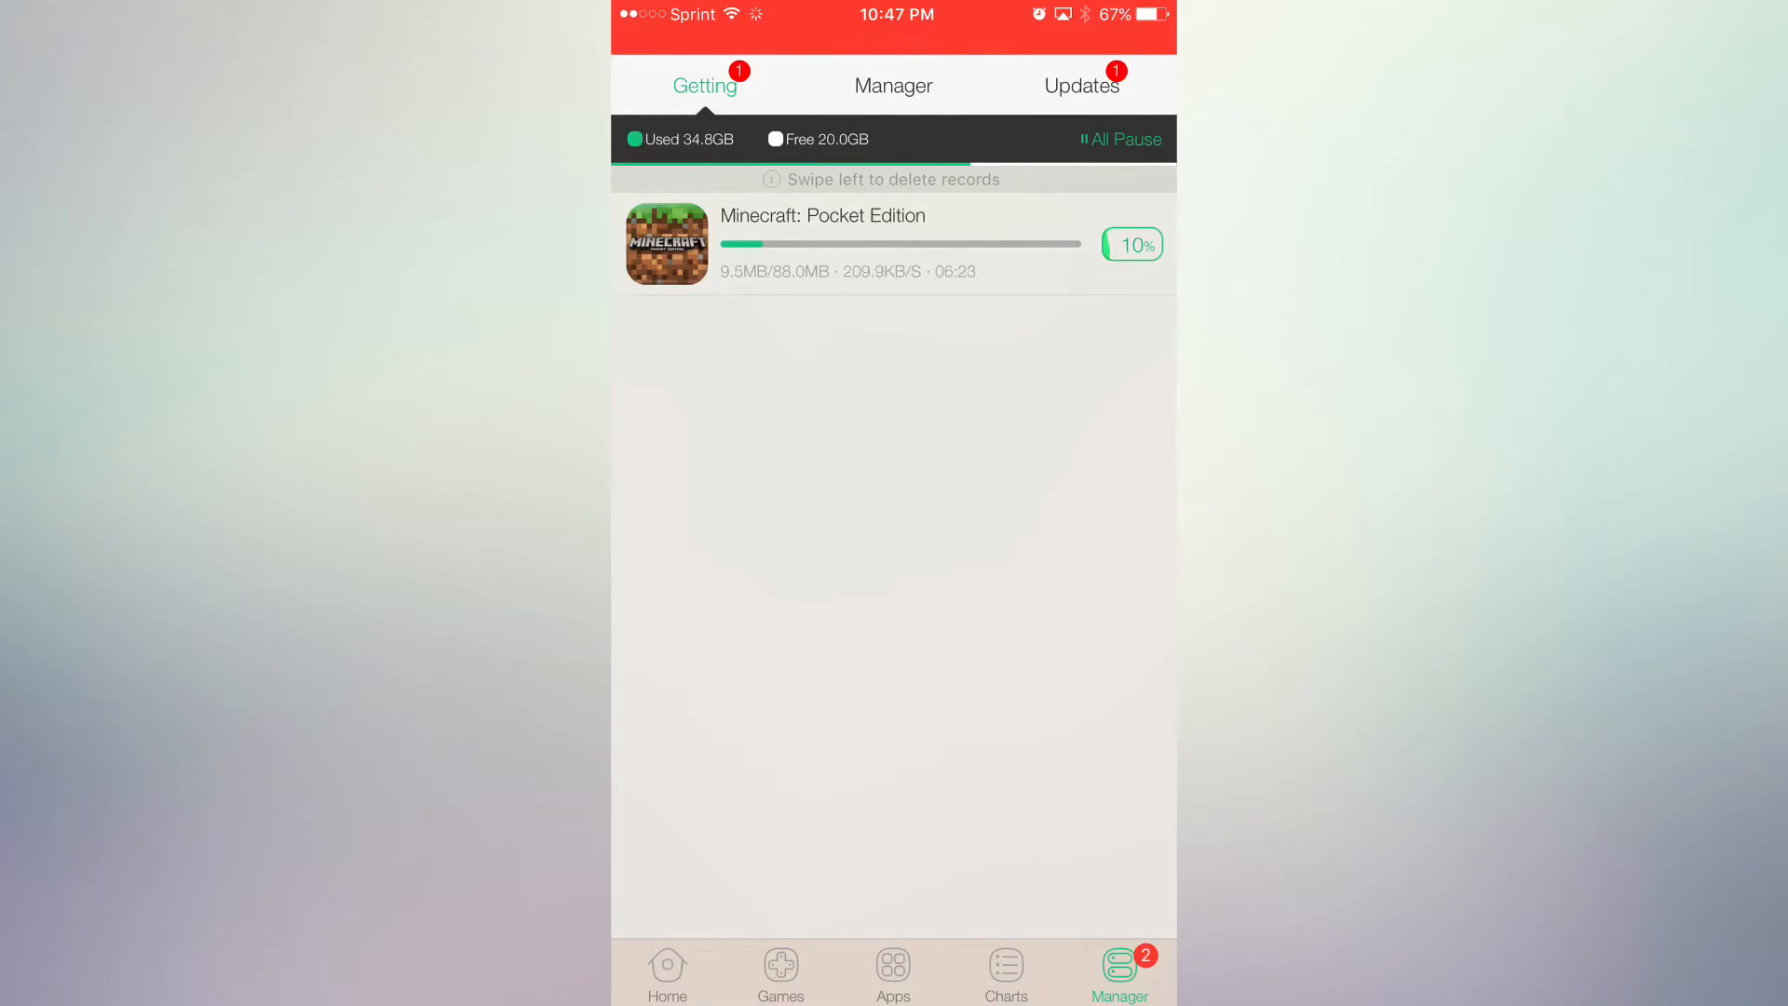
Step: Review the downloaded apps and pending updates in the Manager
{"action": "left_click", "coordinate": [894, 86]}
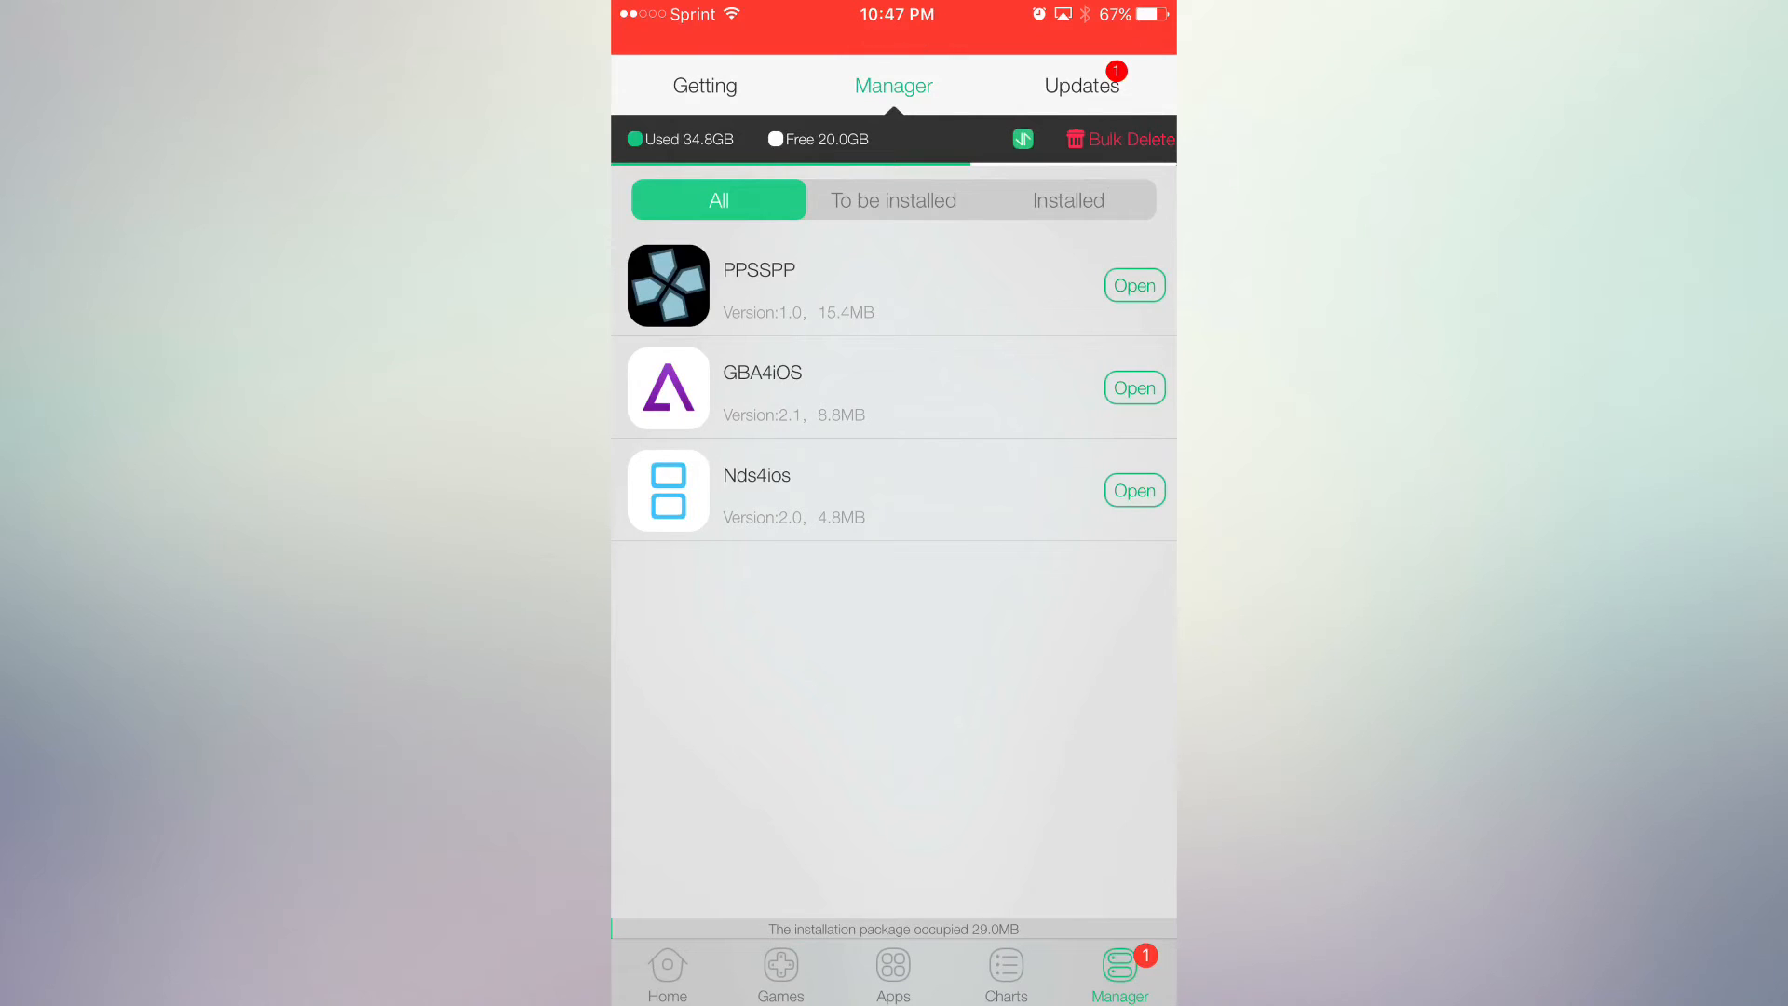
{"action": "left_click", "coordinate": [1080, 85]}
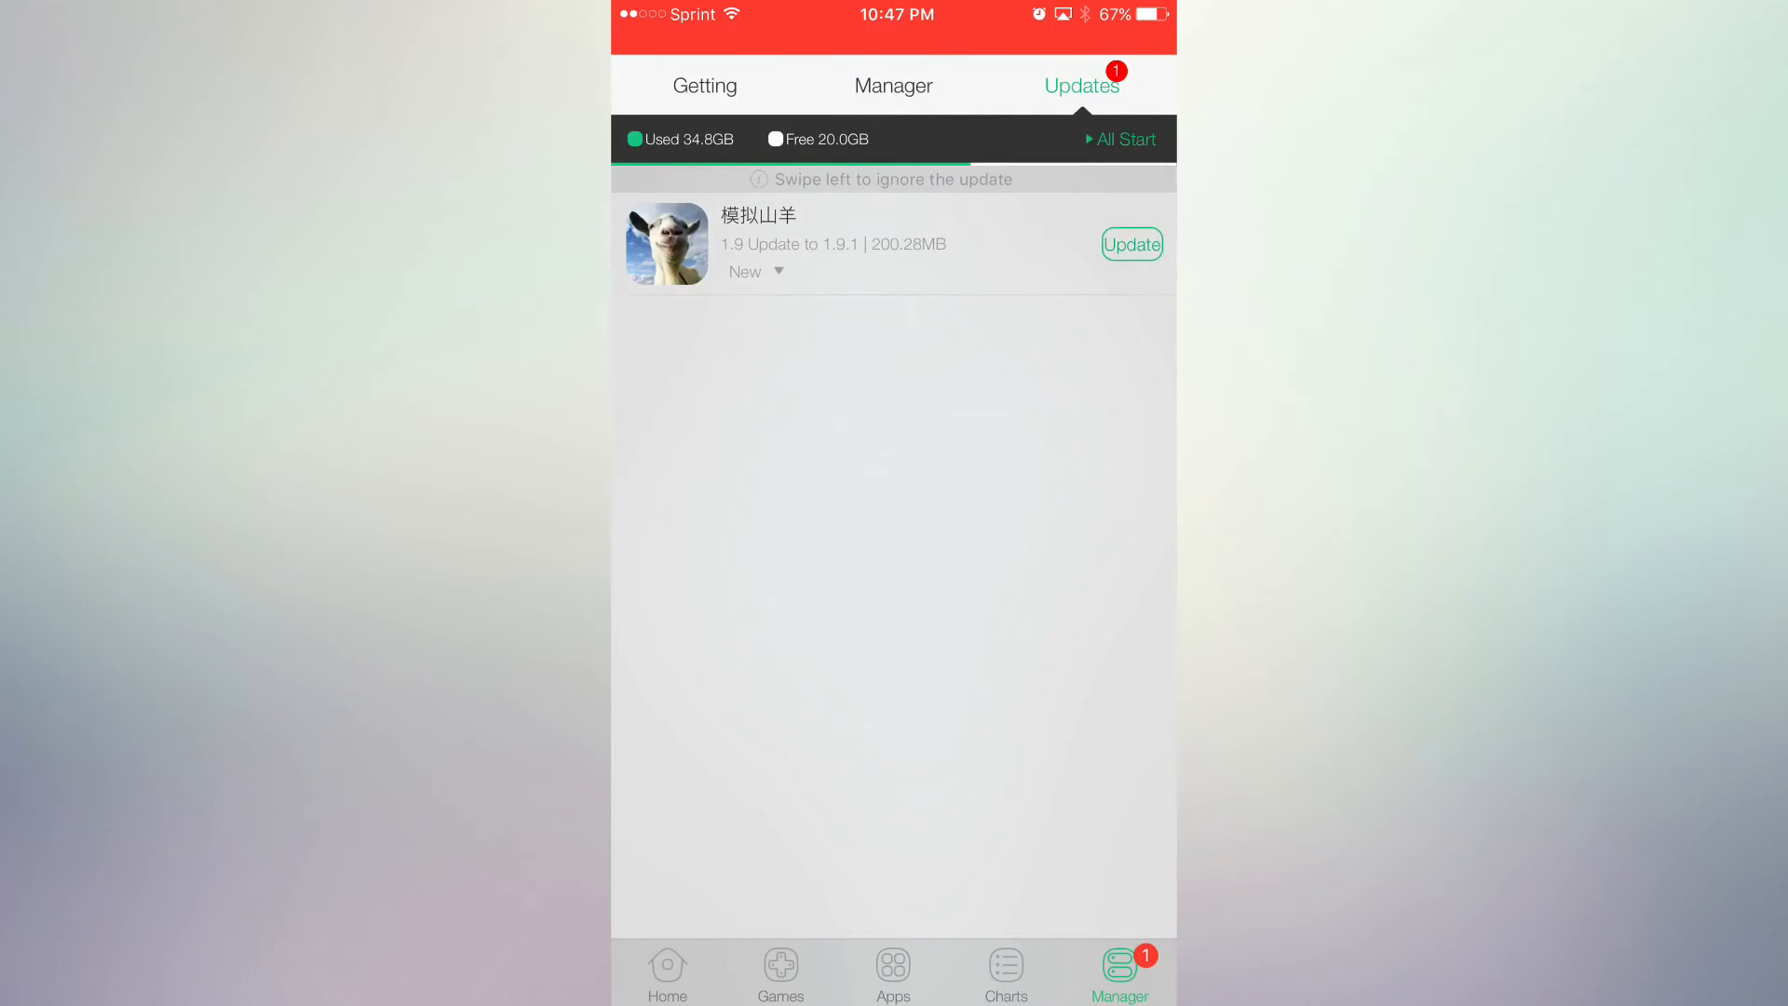
{"action": "left_click", "coordinate": [894, 84]}
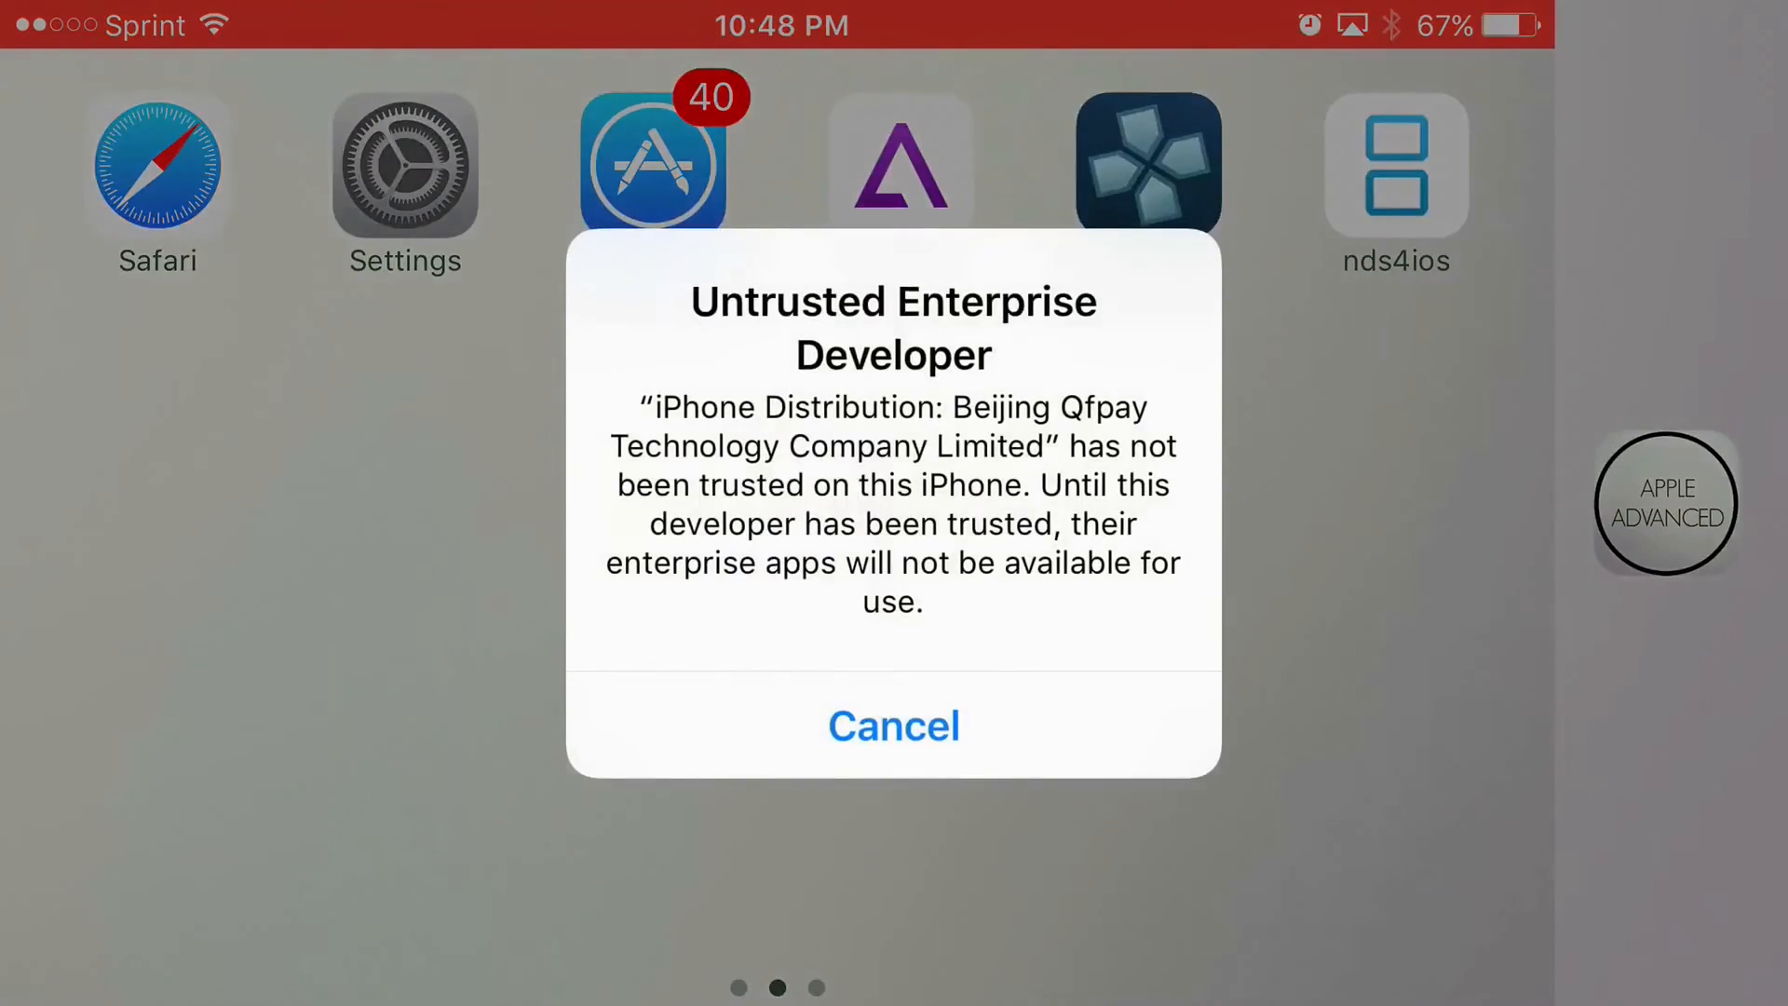
Step: Dismiss the untrusted developer alert and trust the Beijing Qfpay Technology profile in Settings
{"action": "left_click", "coordinate": [892, 724]}
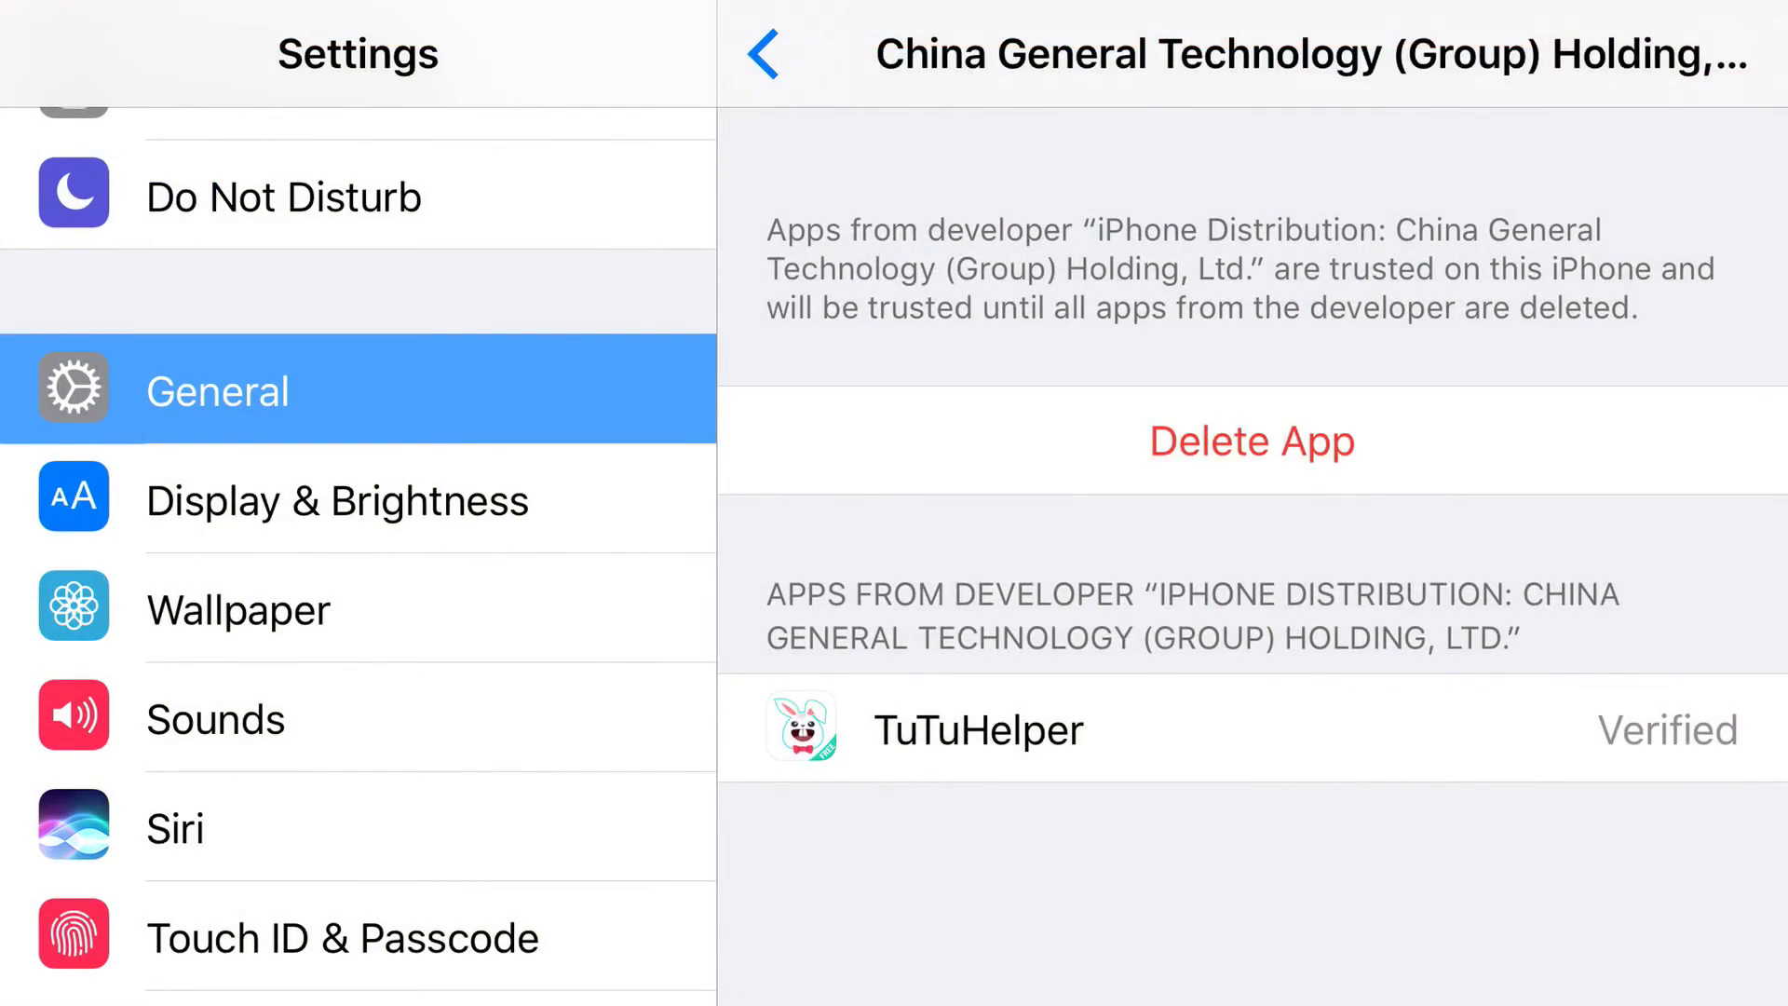
{"action": "left_click", "coordinate": [762, 54]}
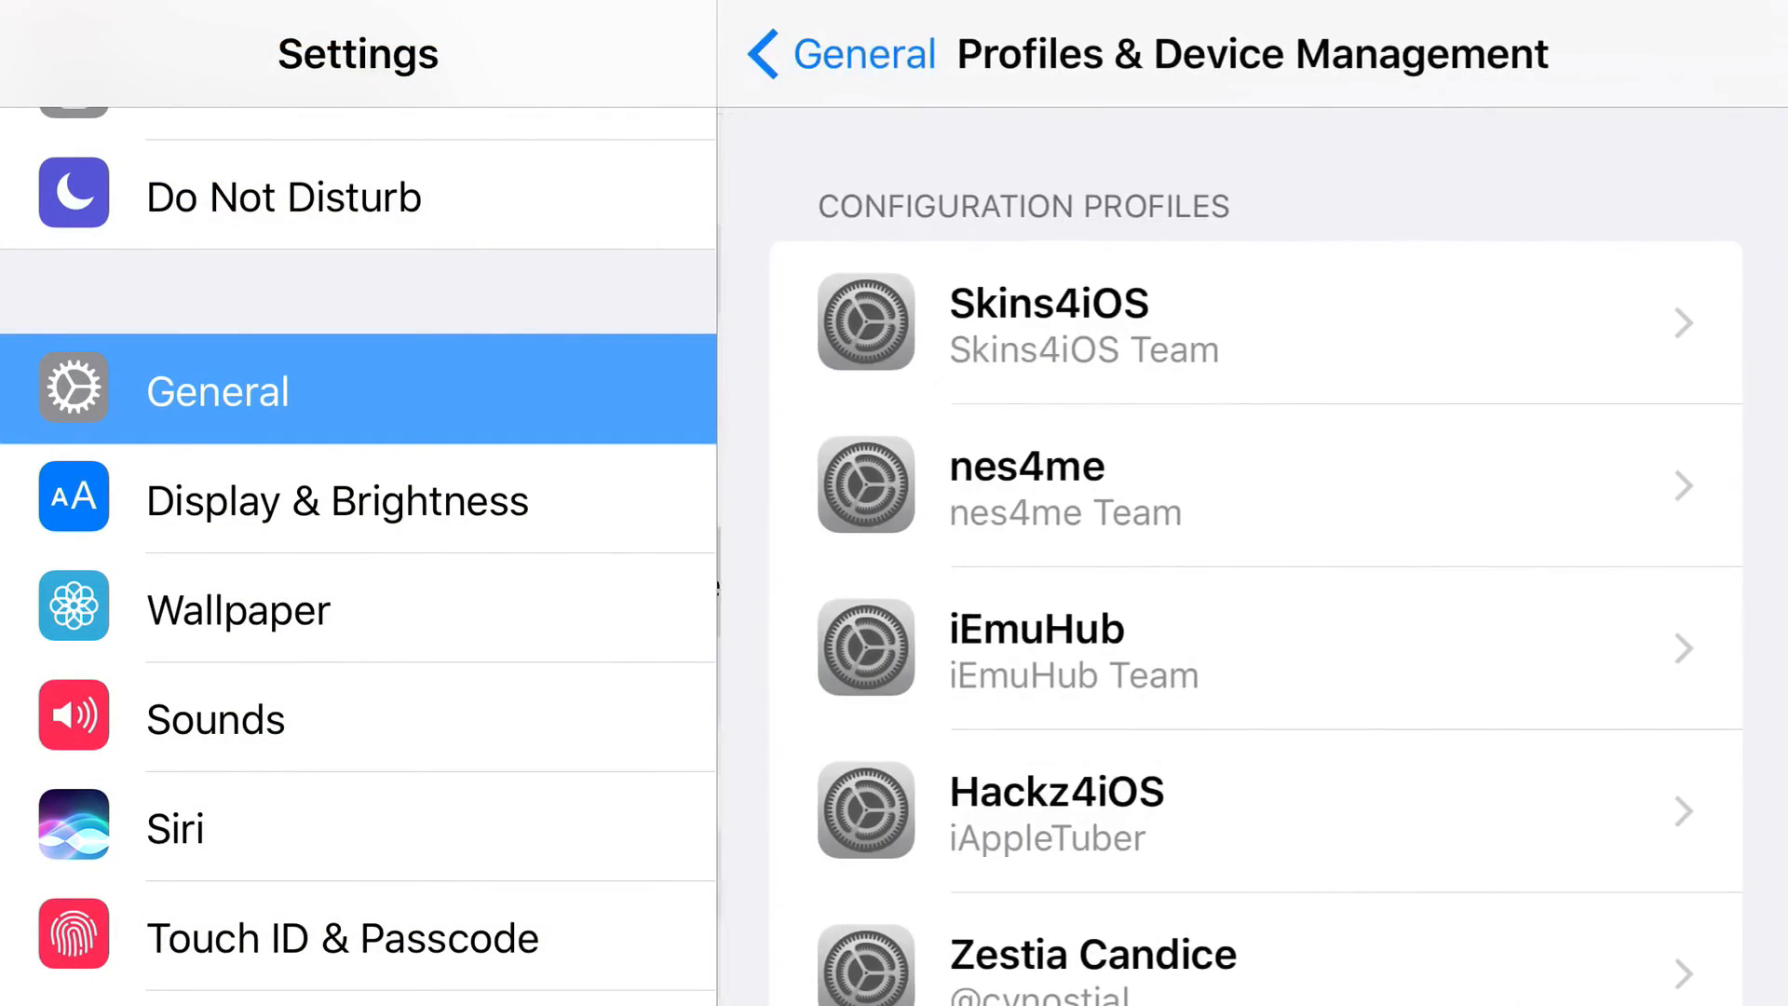
{"action": "scroll", "scroll_direction": "down", "scroll_amount": 3}
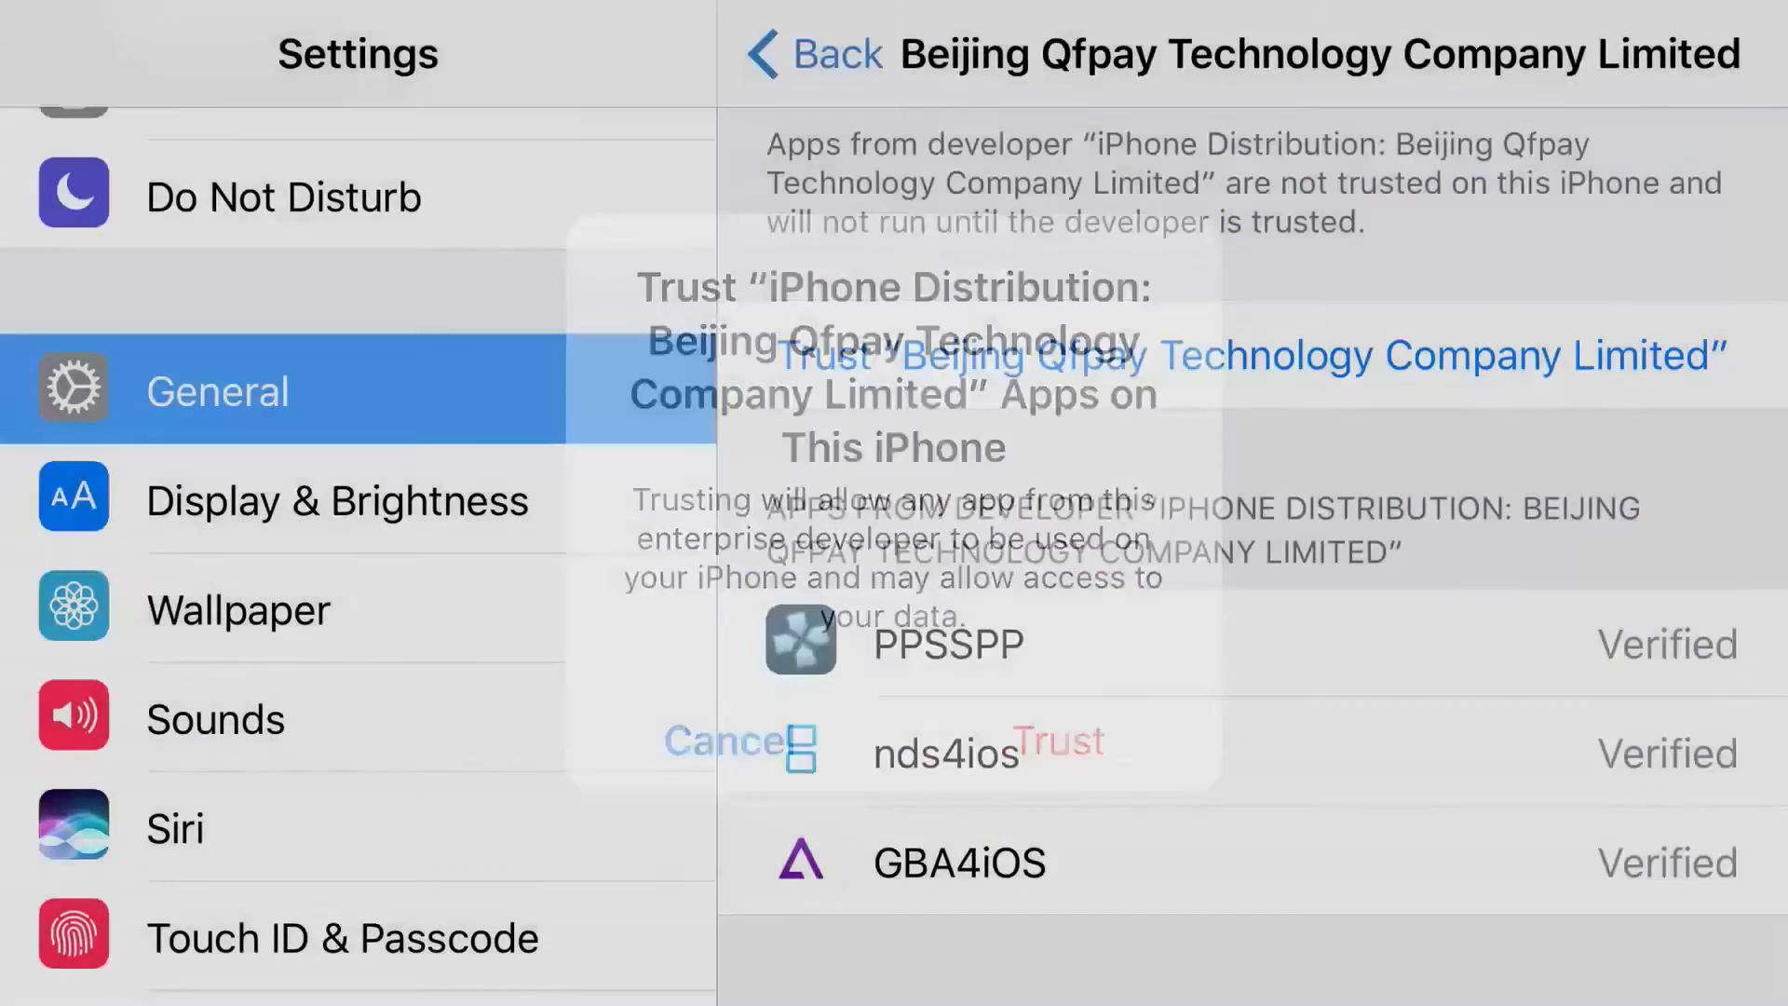
{"action": "left_click", "coordinate": [1060, 743]}
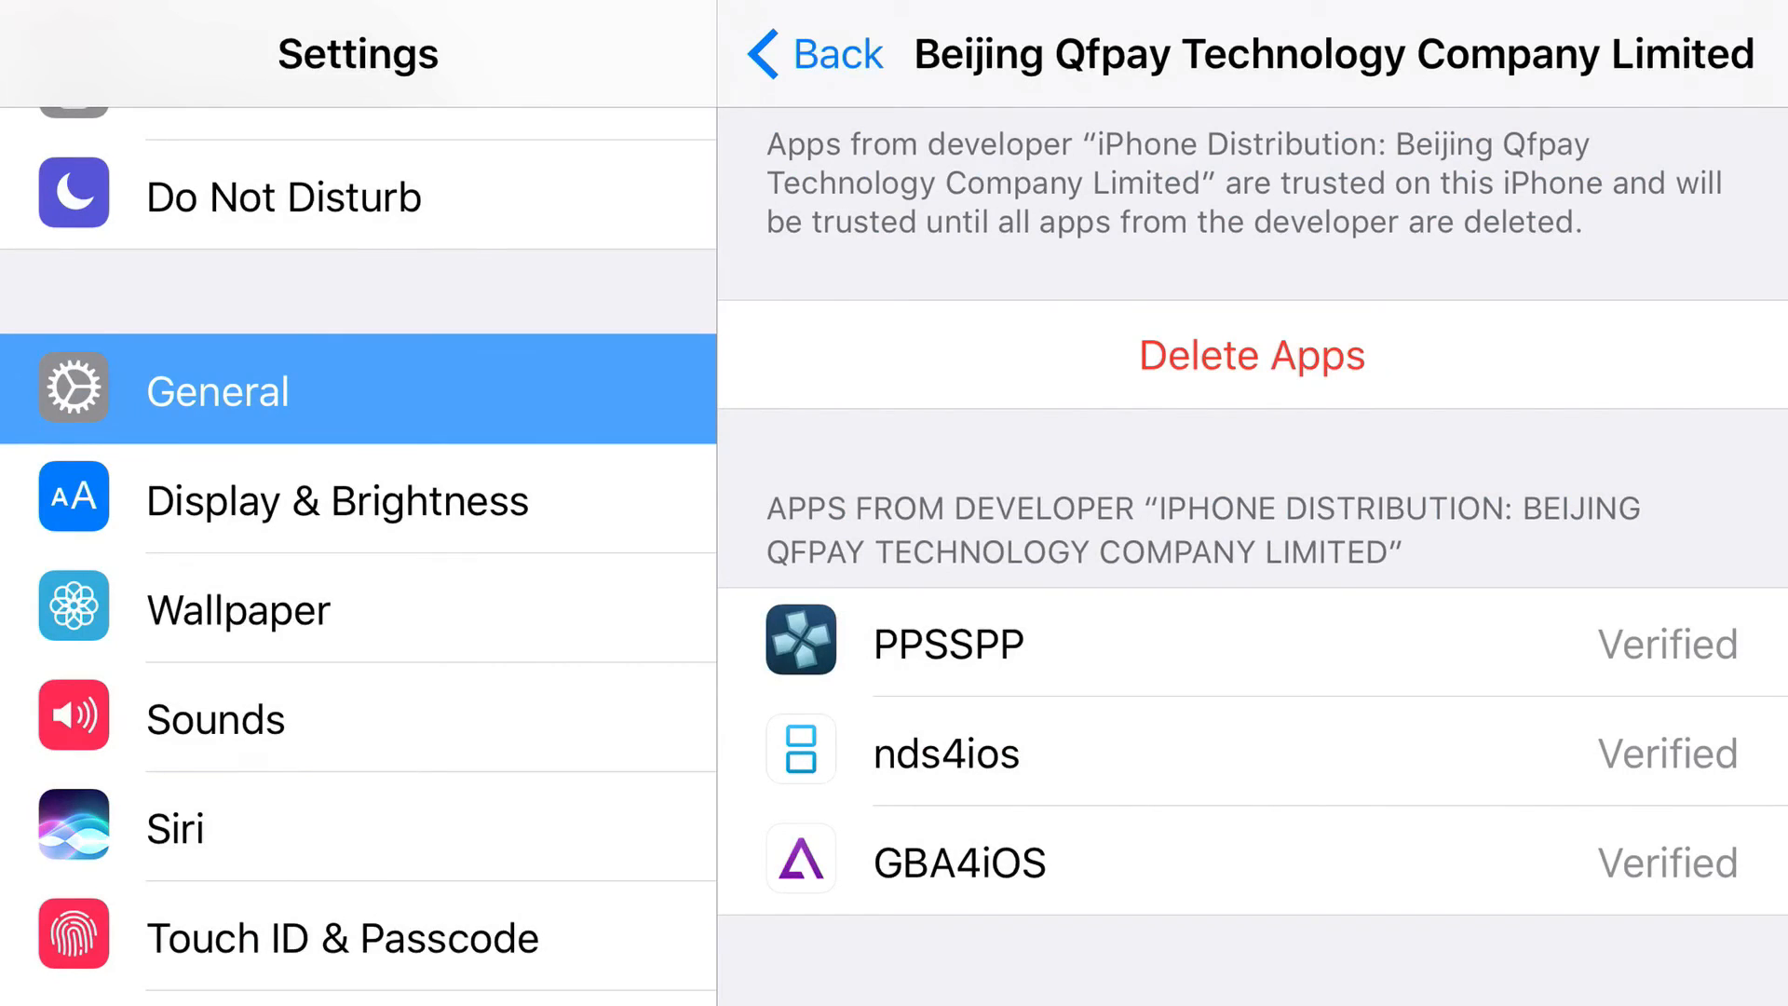
Step: Return to the home screen and swipe to the emulator icons
{"action": "key", "text": "home"}
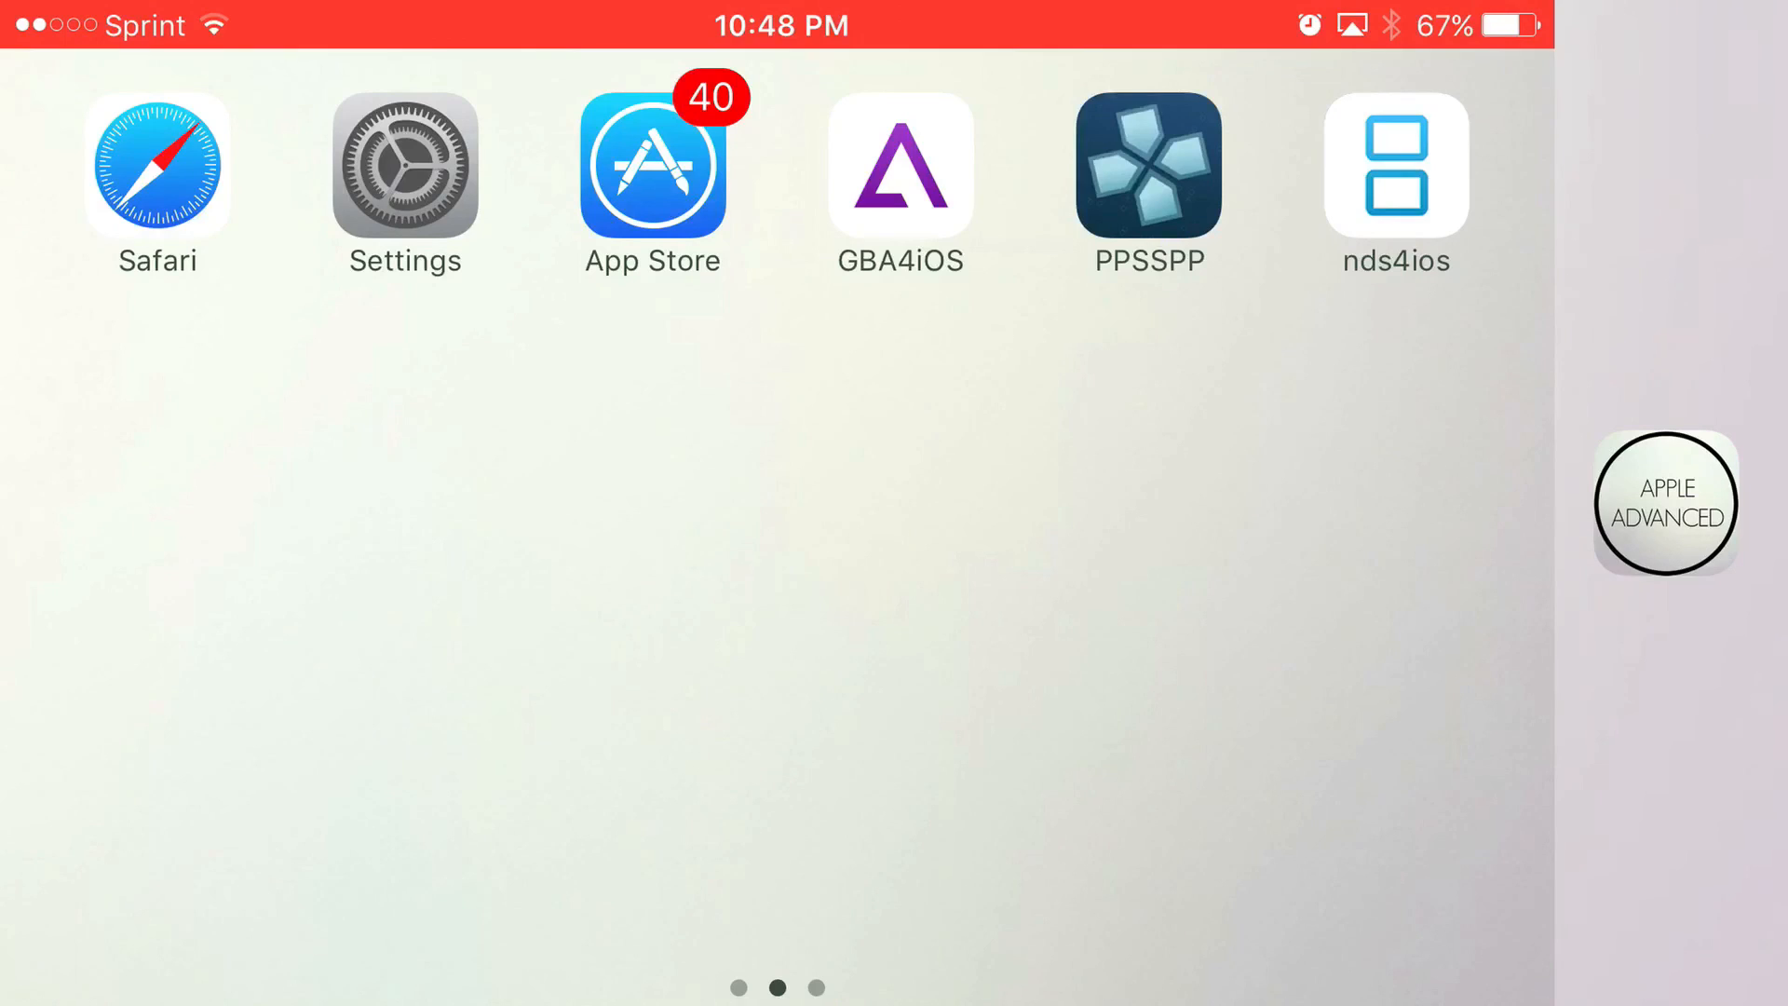
{"action": "scroll", "scroll_direction": "left", "scroll_amount": 3}
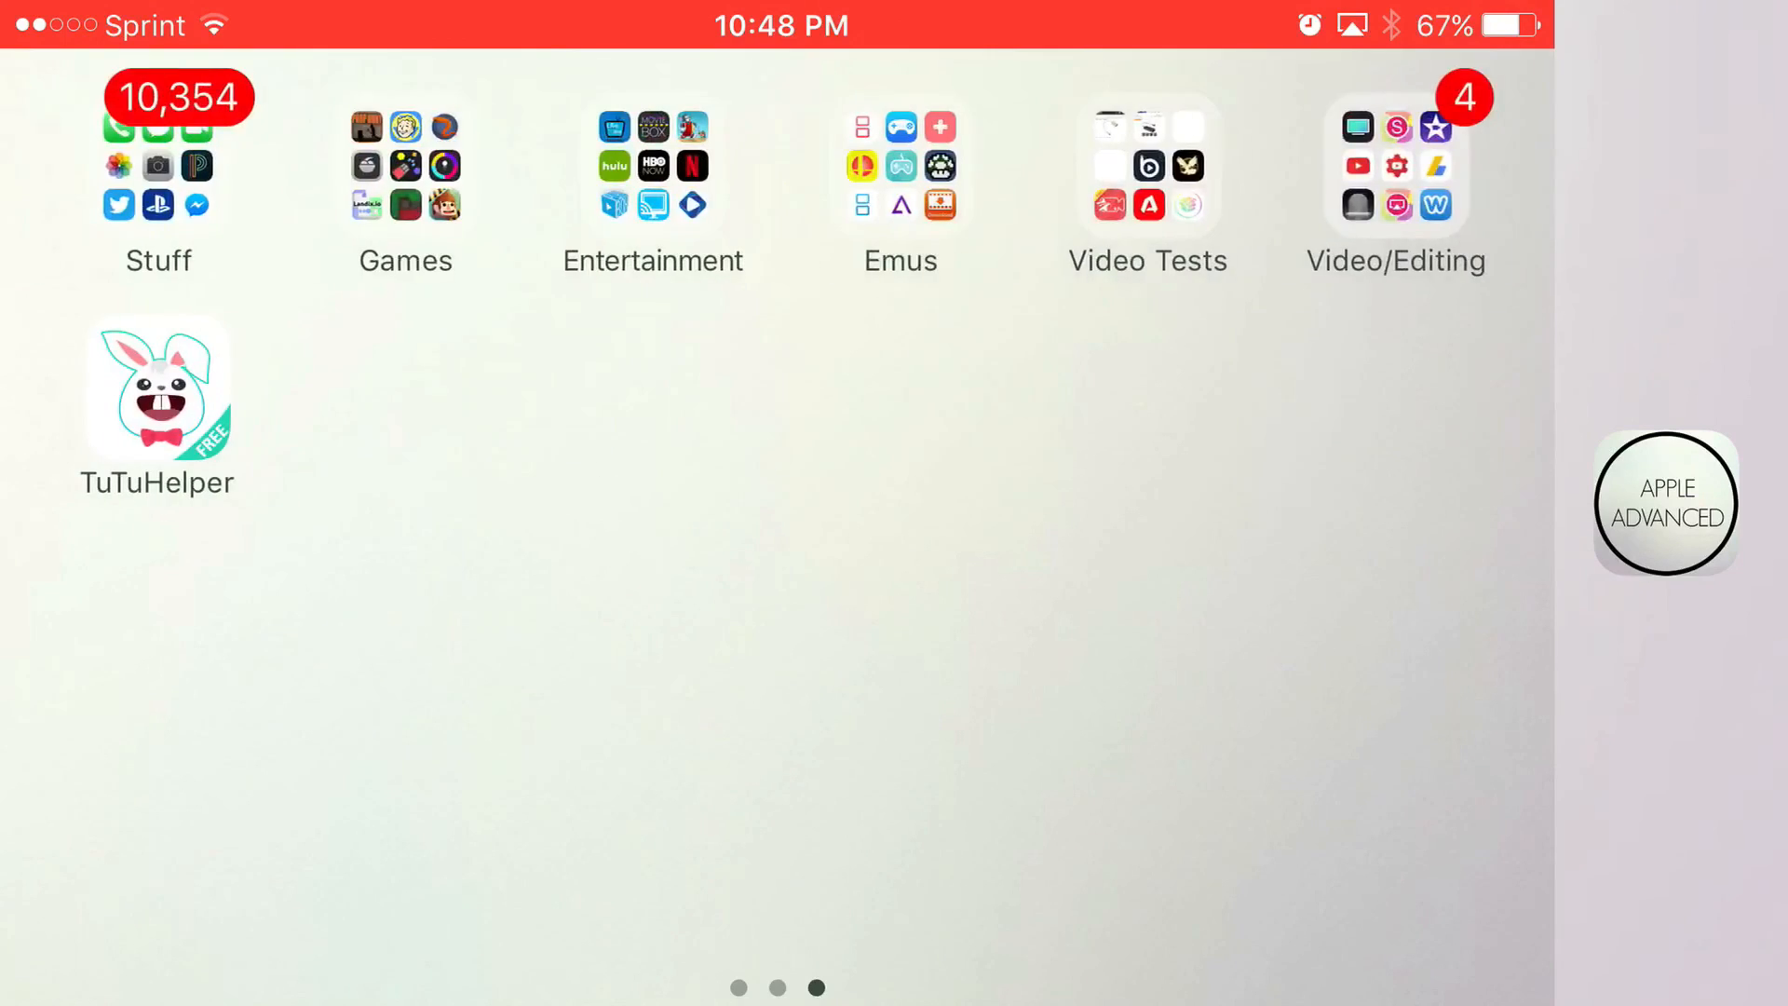